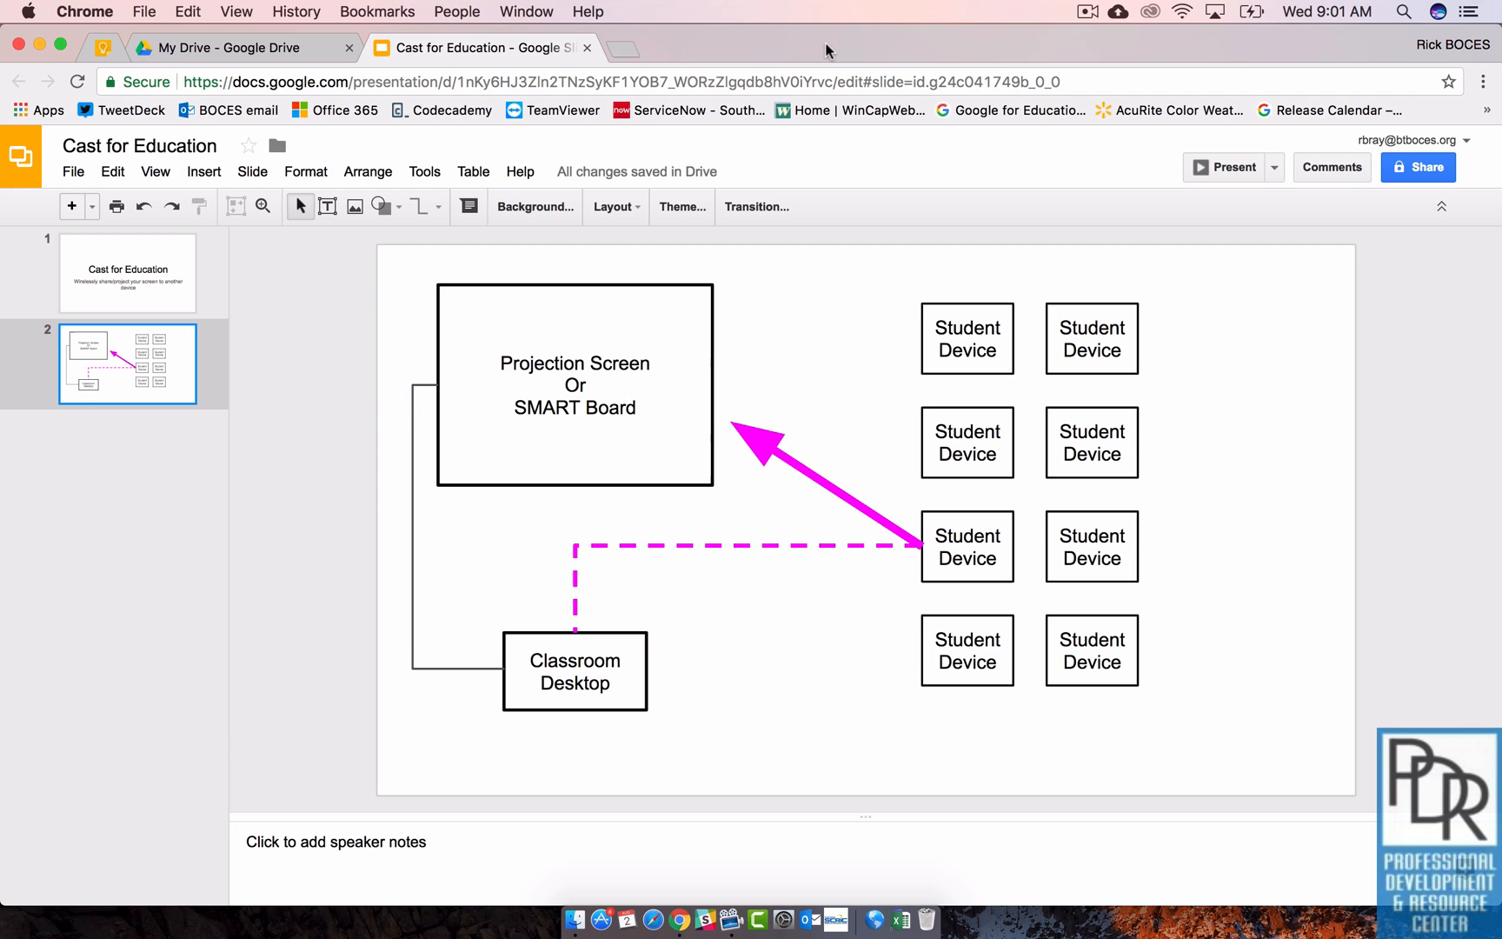
pyautogui.moveTo(815, 50)
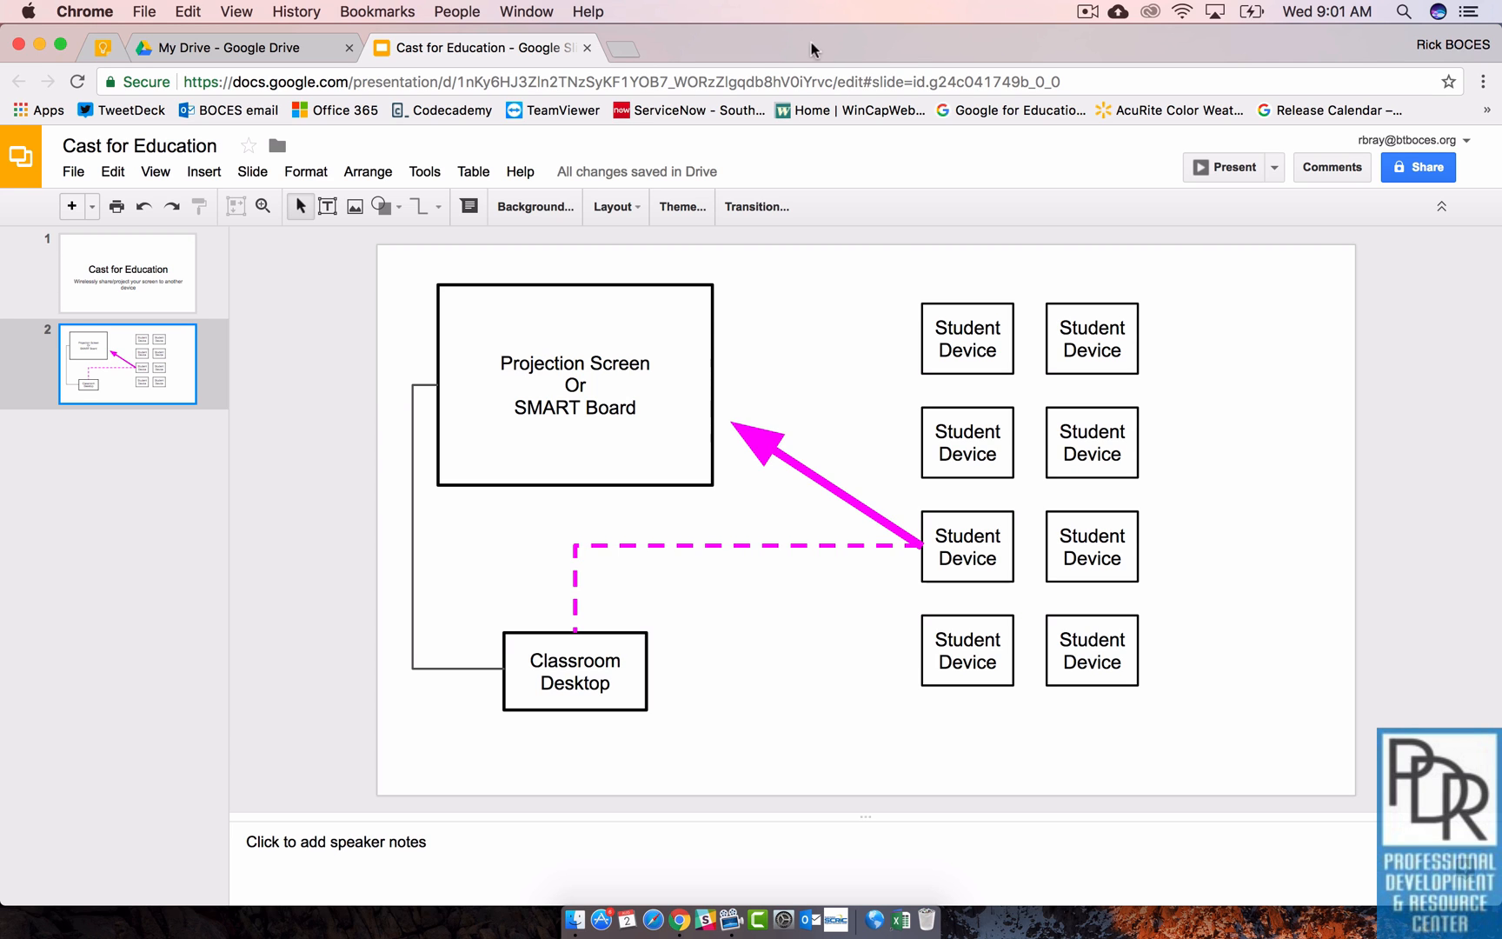
# Step: Start a new browser tab next to the Cast for Education slides
pyautogui.click(634, 49)
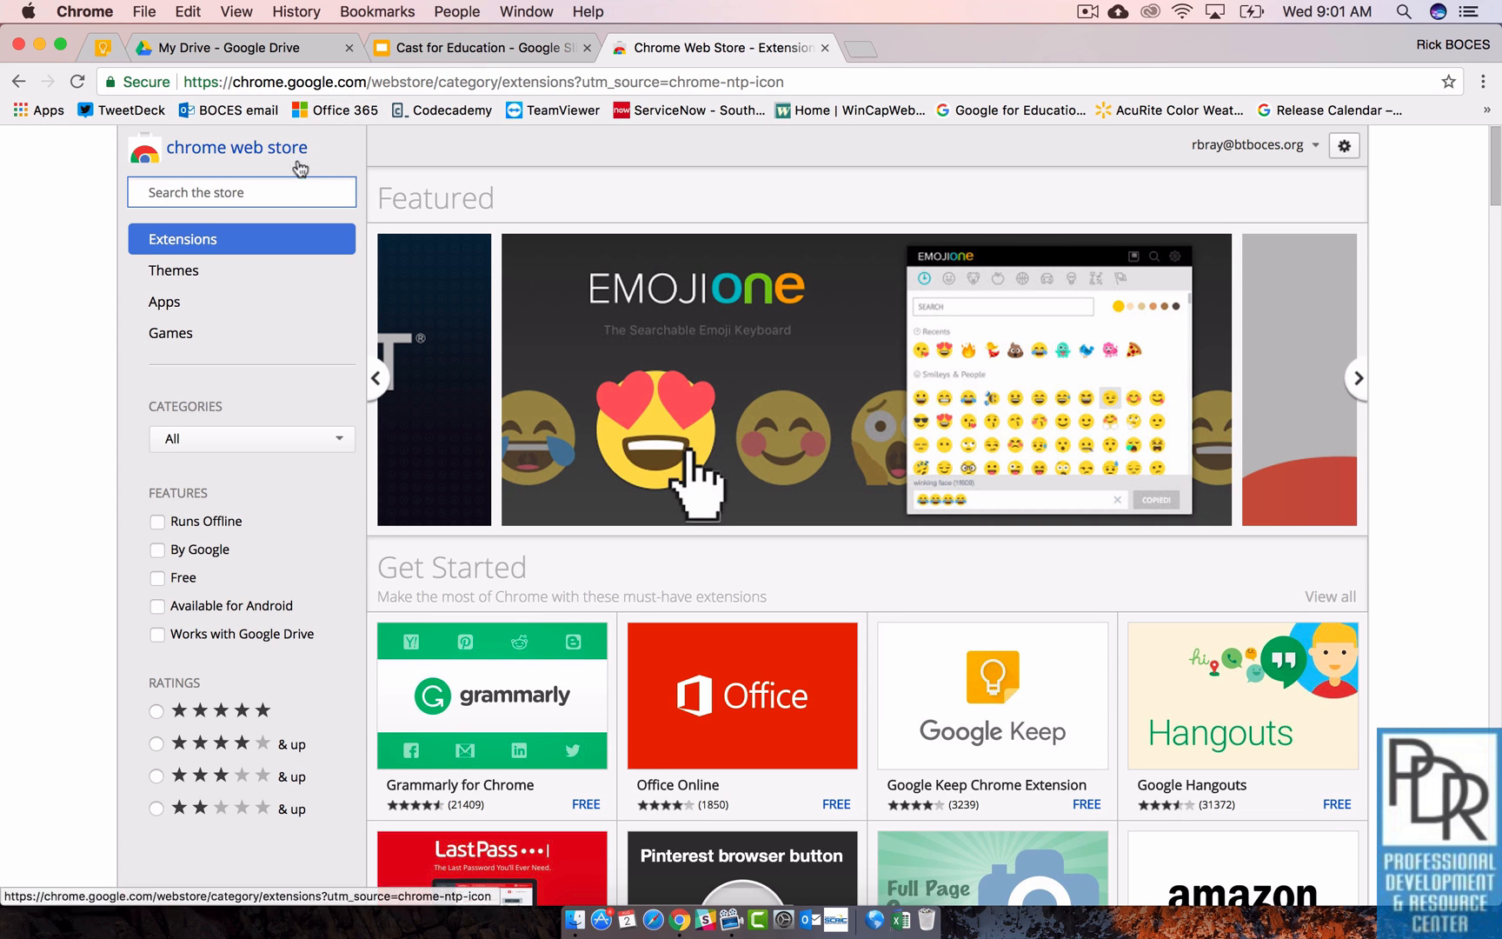
# Step: Find 'Cast for education' in the store and add the Google Cast for Education extension
pyautogui.write('Cast for education')
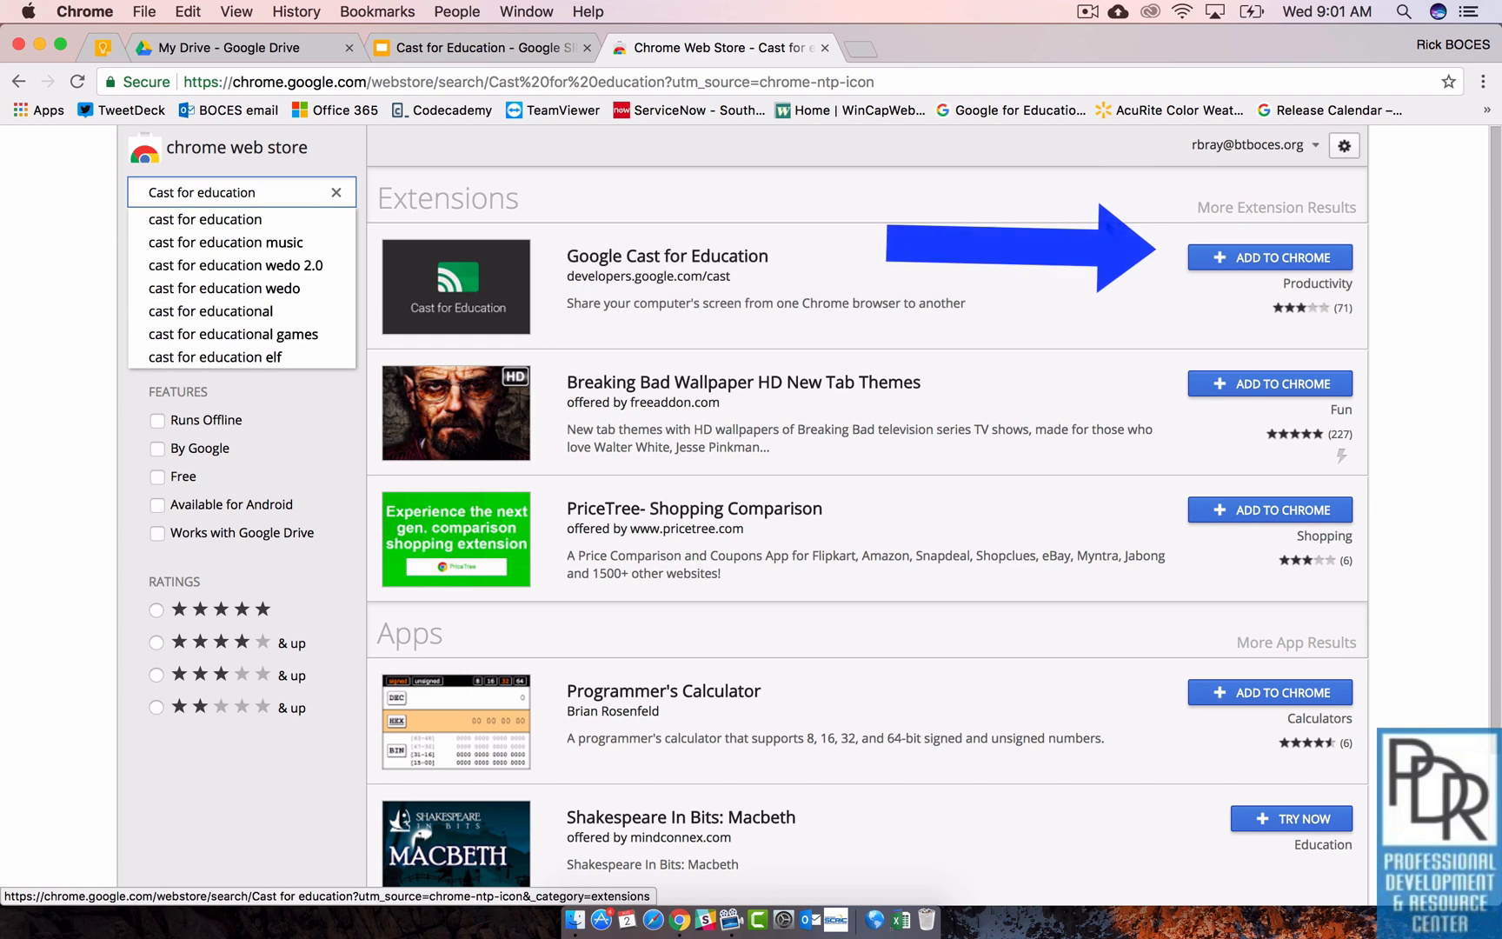
pyautogui.click(1269, 257)
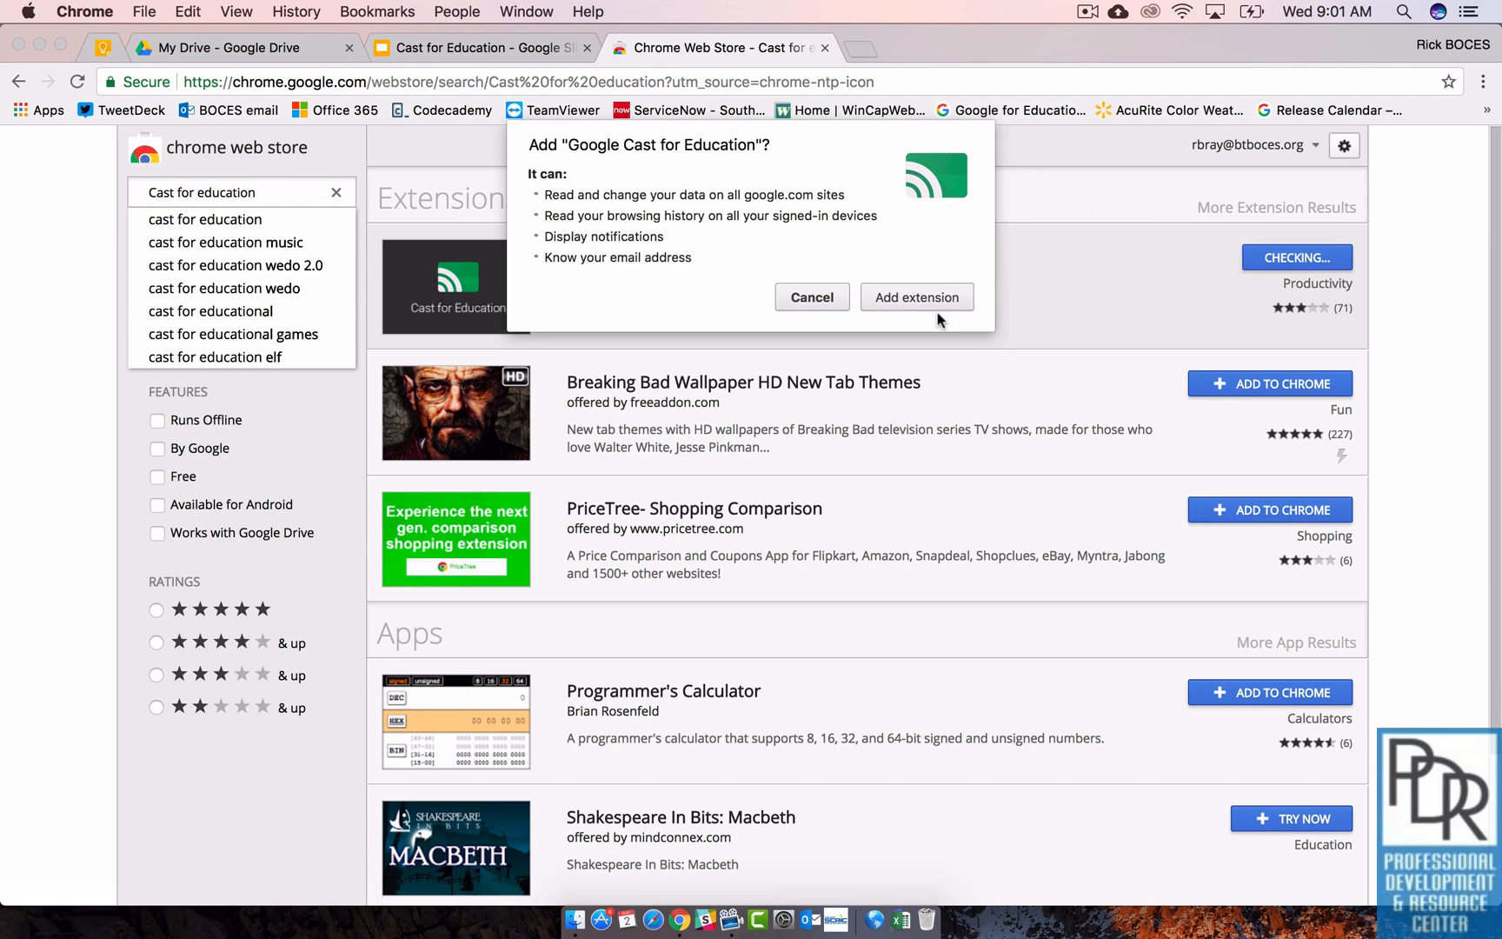
pyautogui.click(917, 297)
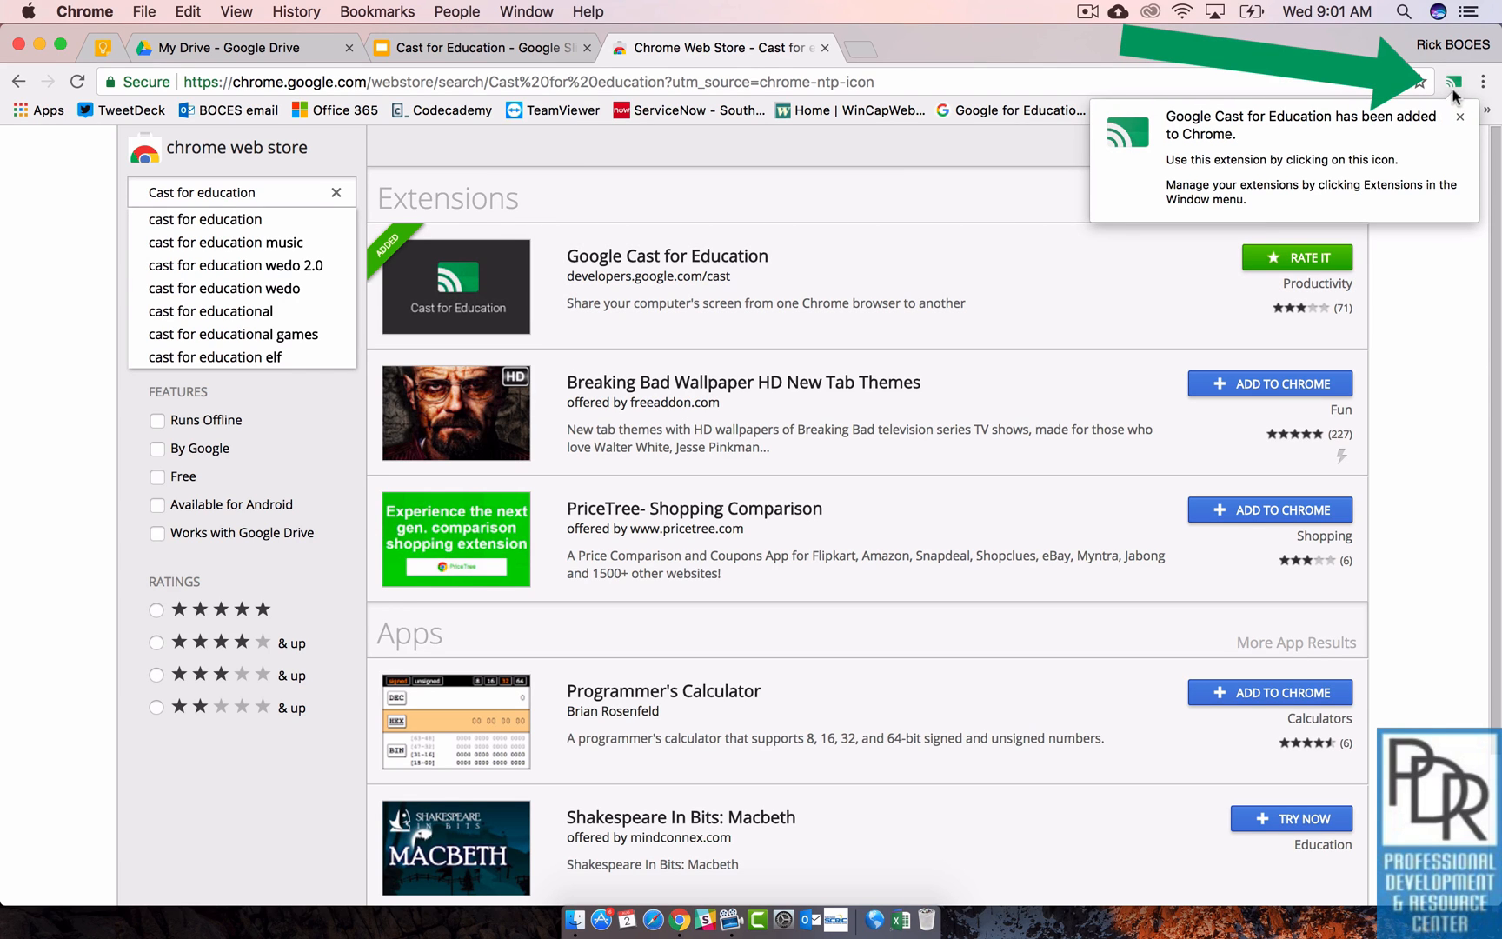
# Step: Launch the newly installed Google Cast for Education extension from the toolbar
pyautogui.click(1454, 81)
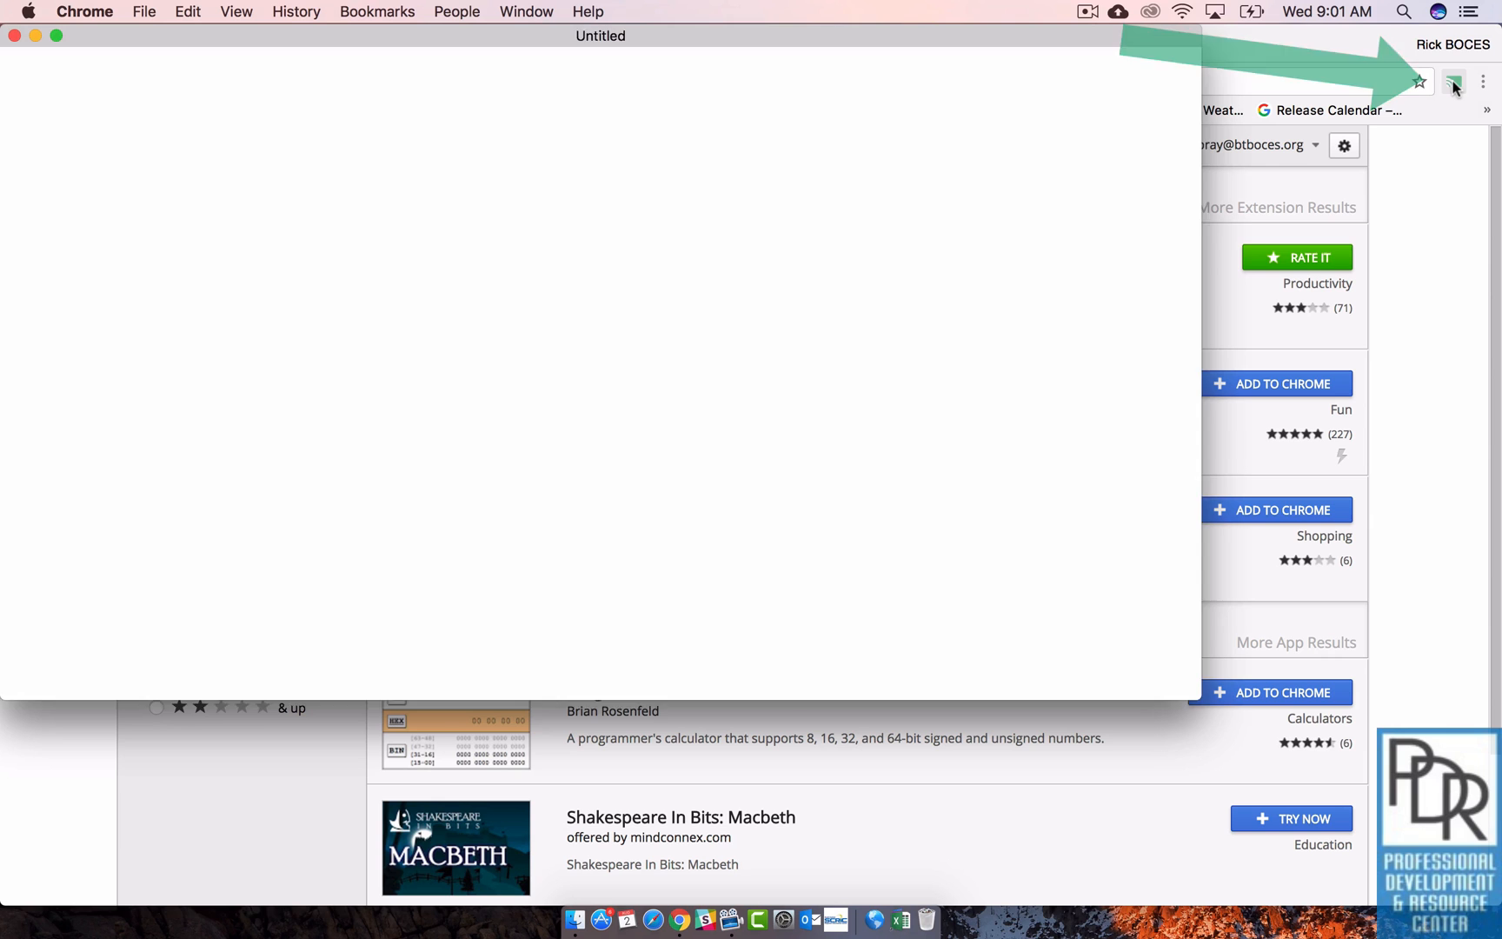
pyautogui.click(1454, 80)
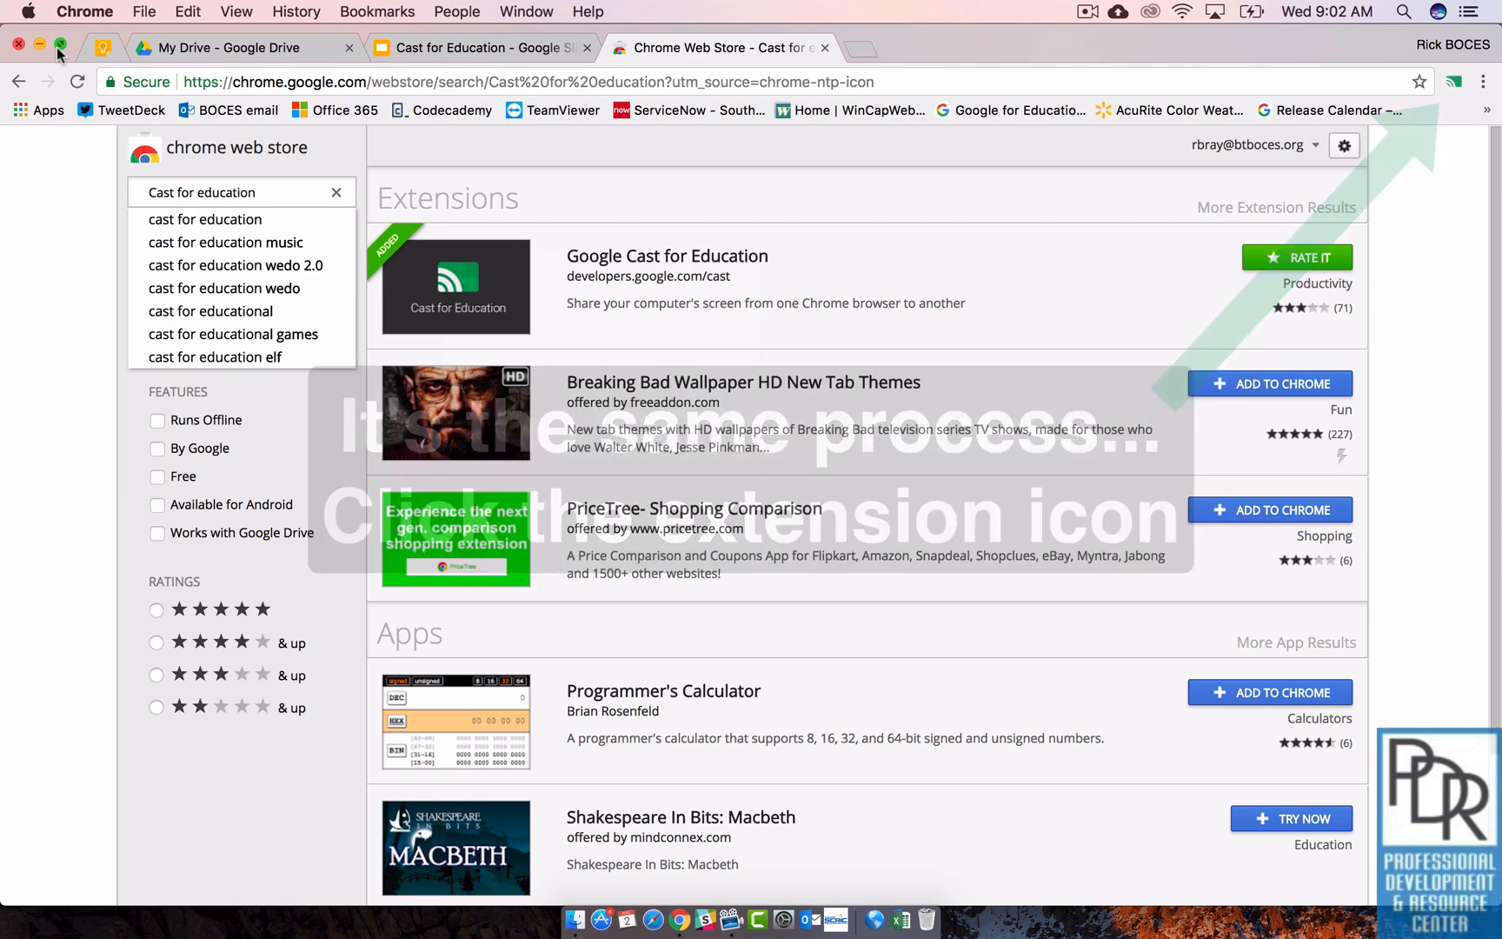
pyautogui.click(1454, 80)
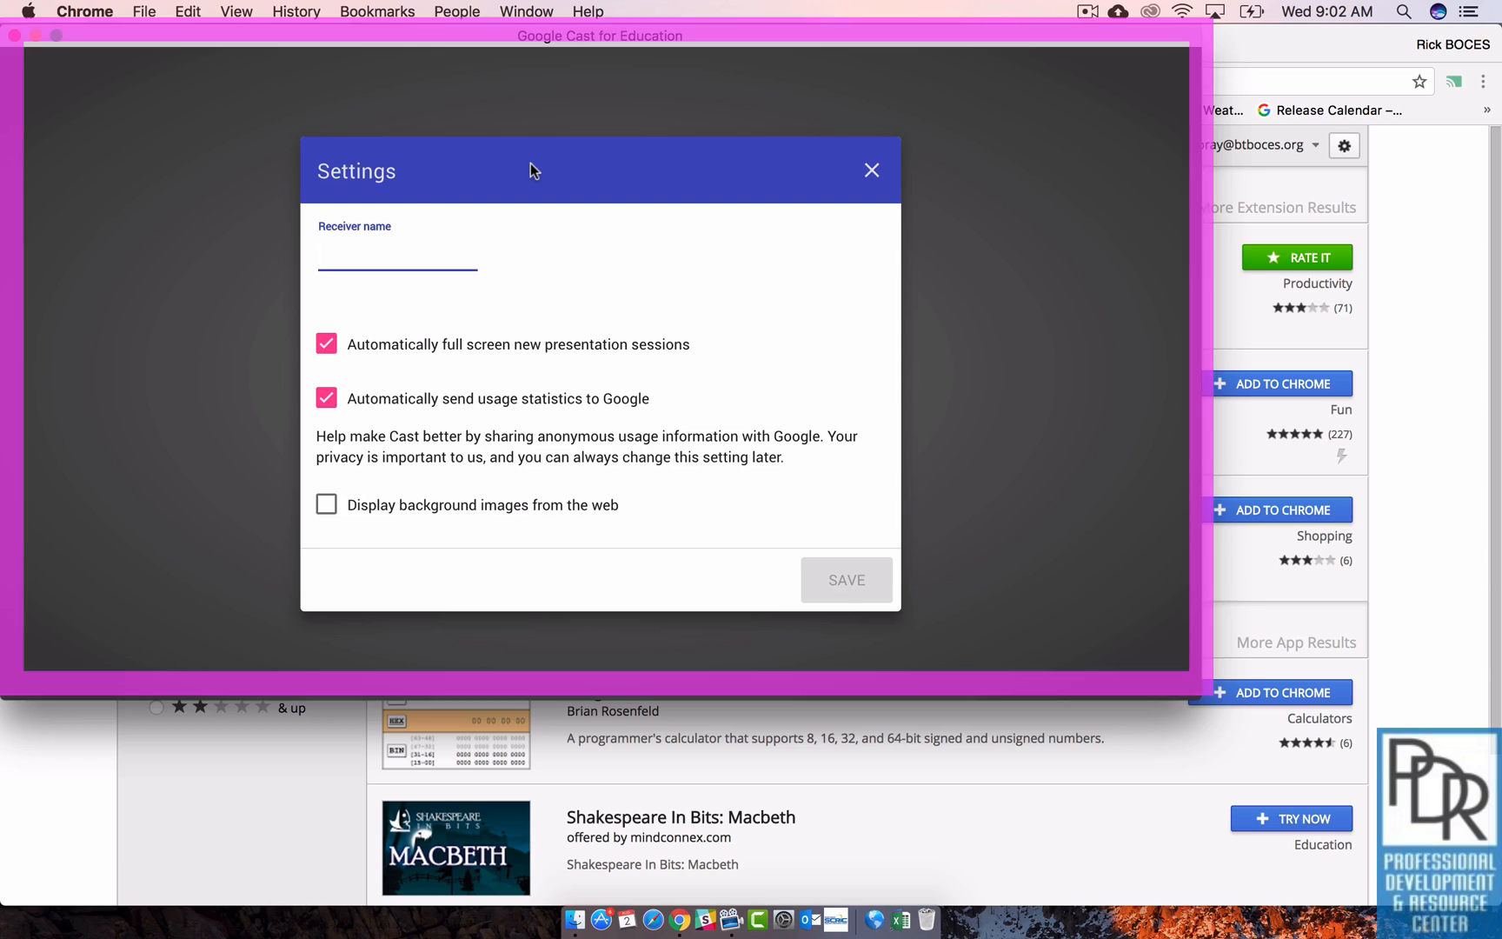
# Step: Name the receiver 'BrayLand' and save it
pyautogui.write('Bray')
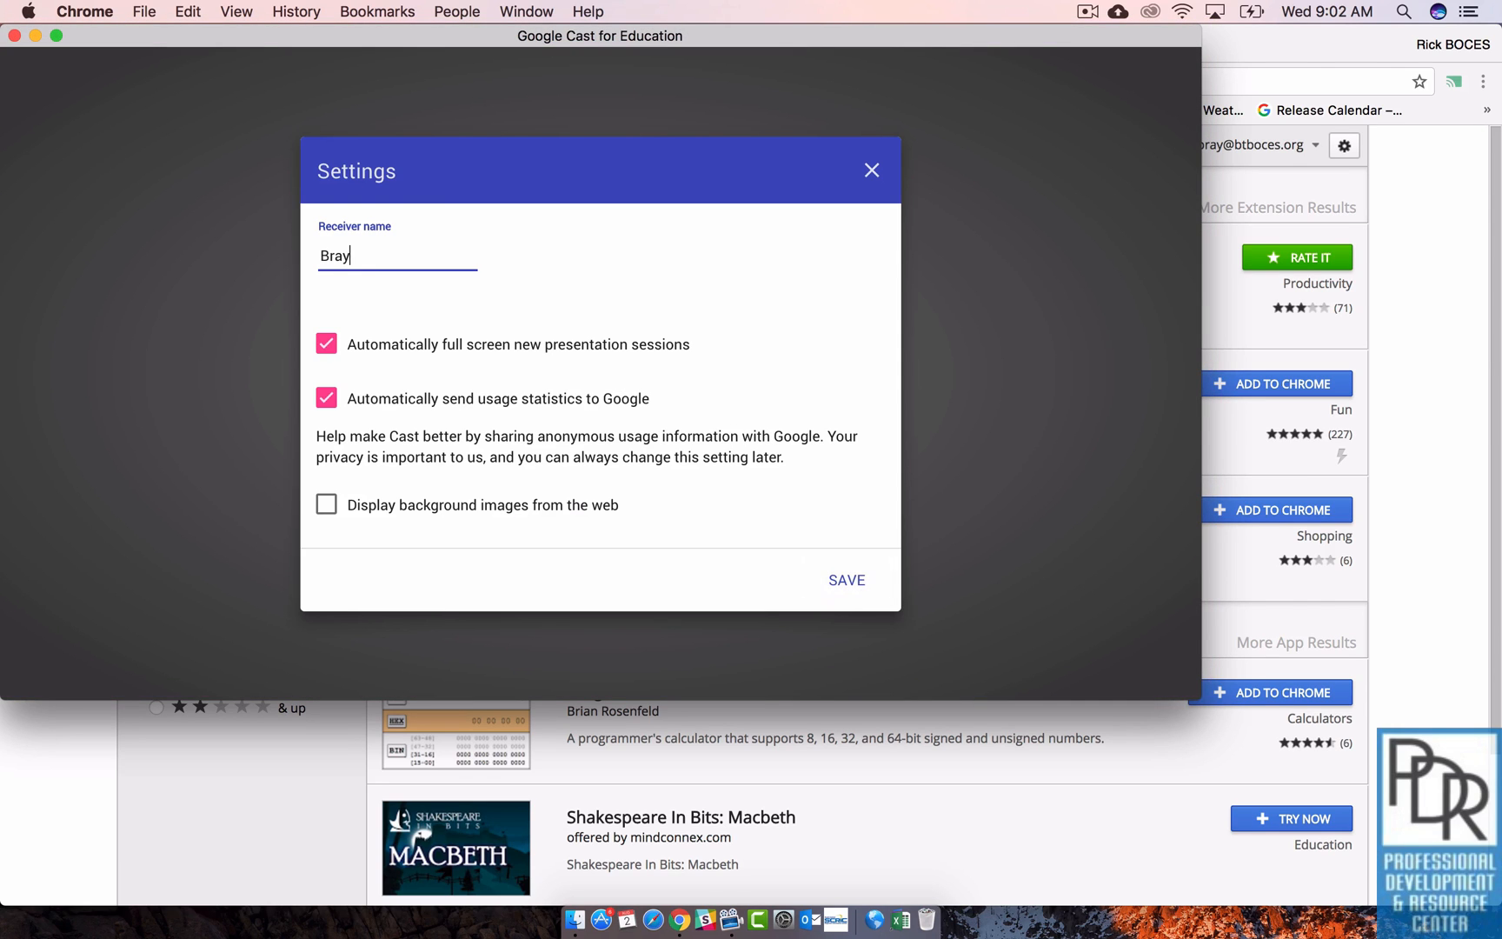
pyautogui.write('Land')
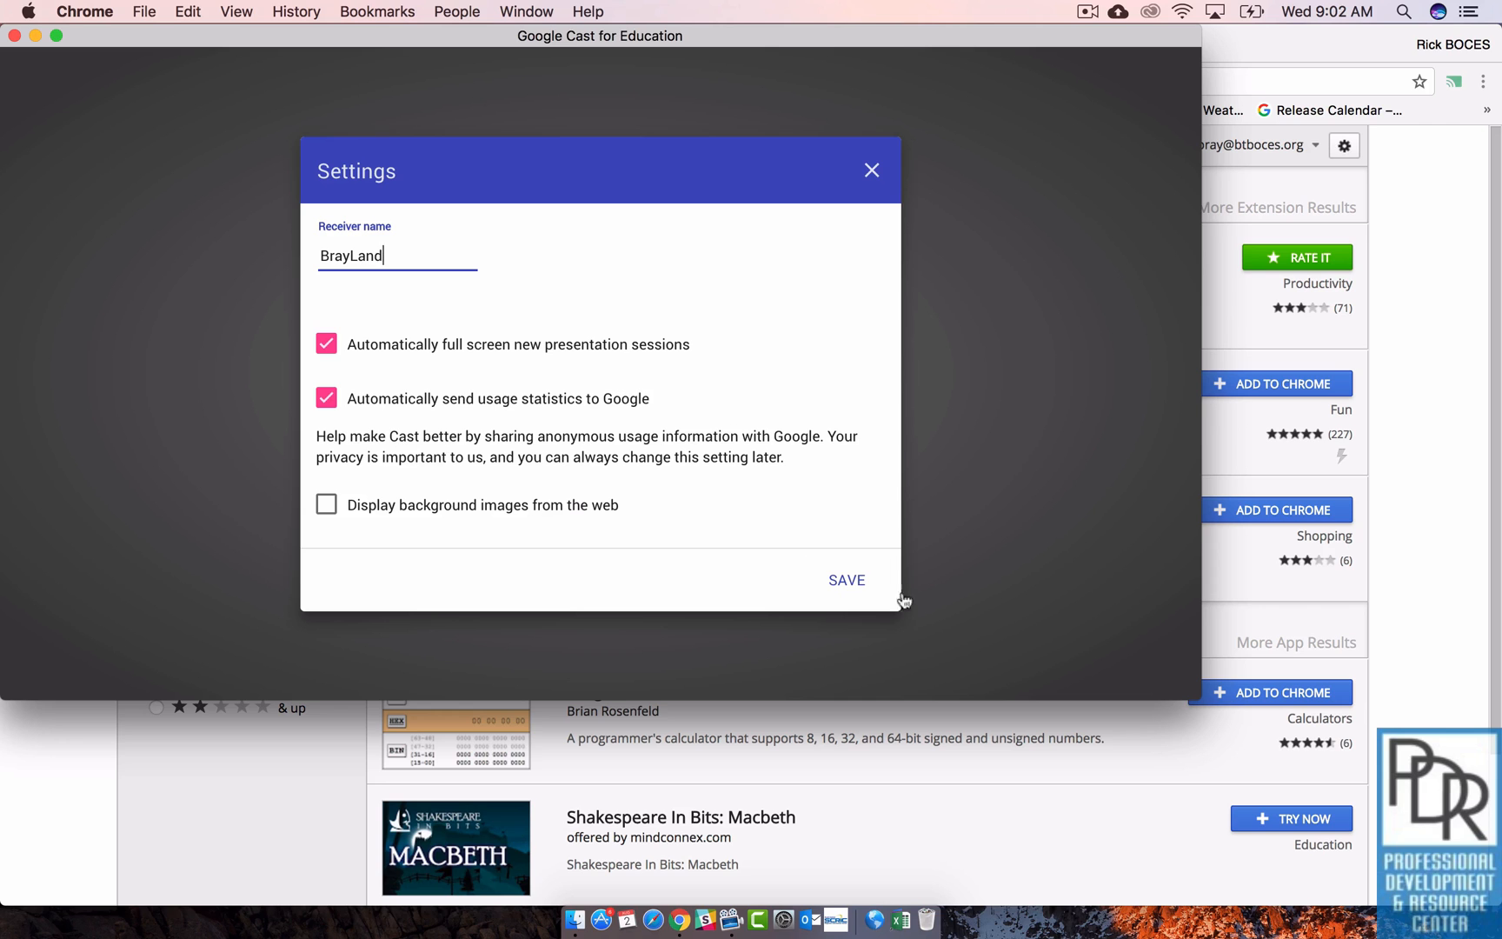
pyautogui.click(845, 579)
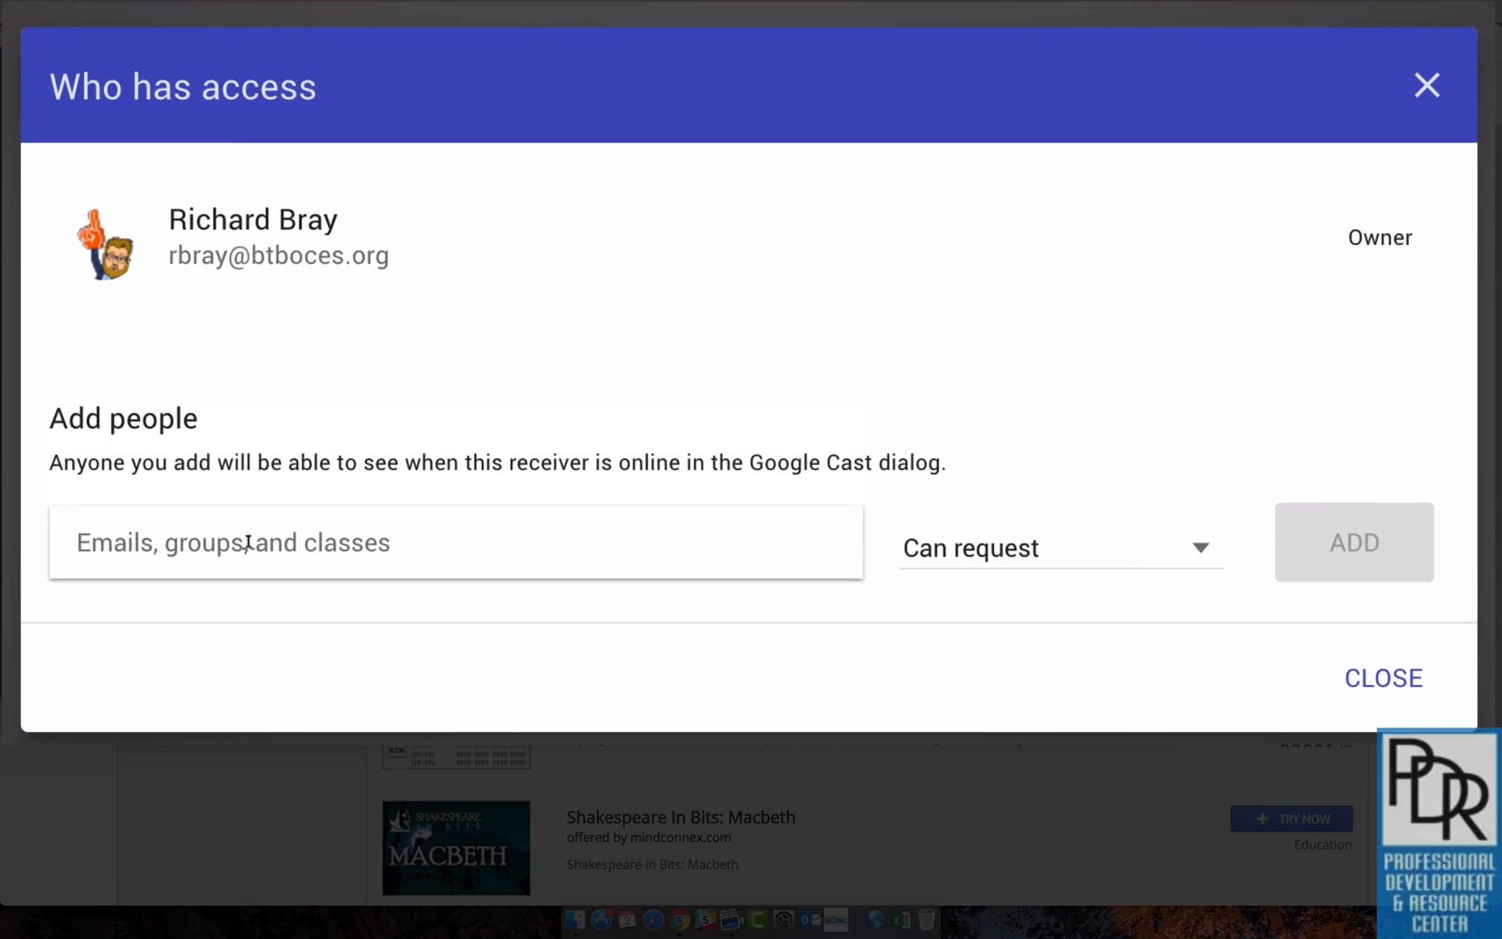
pyautogui.click(455, 541)
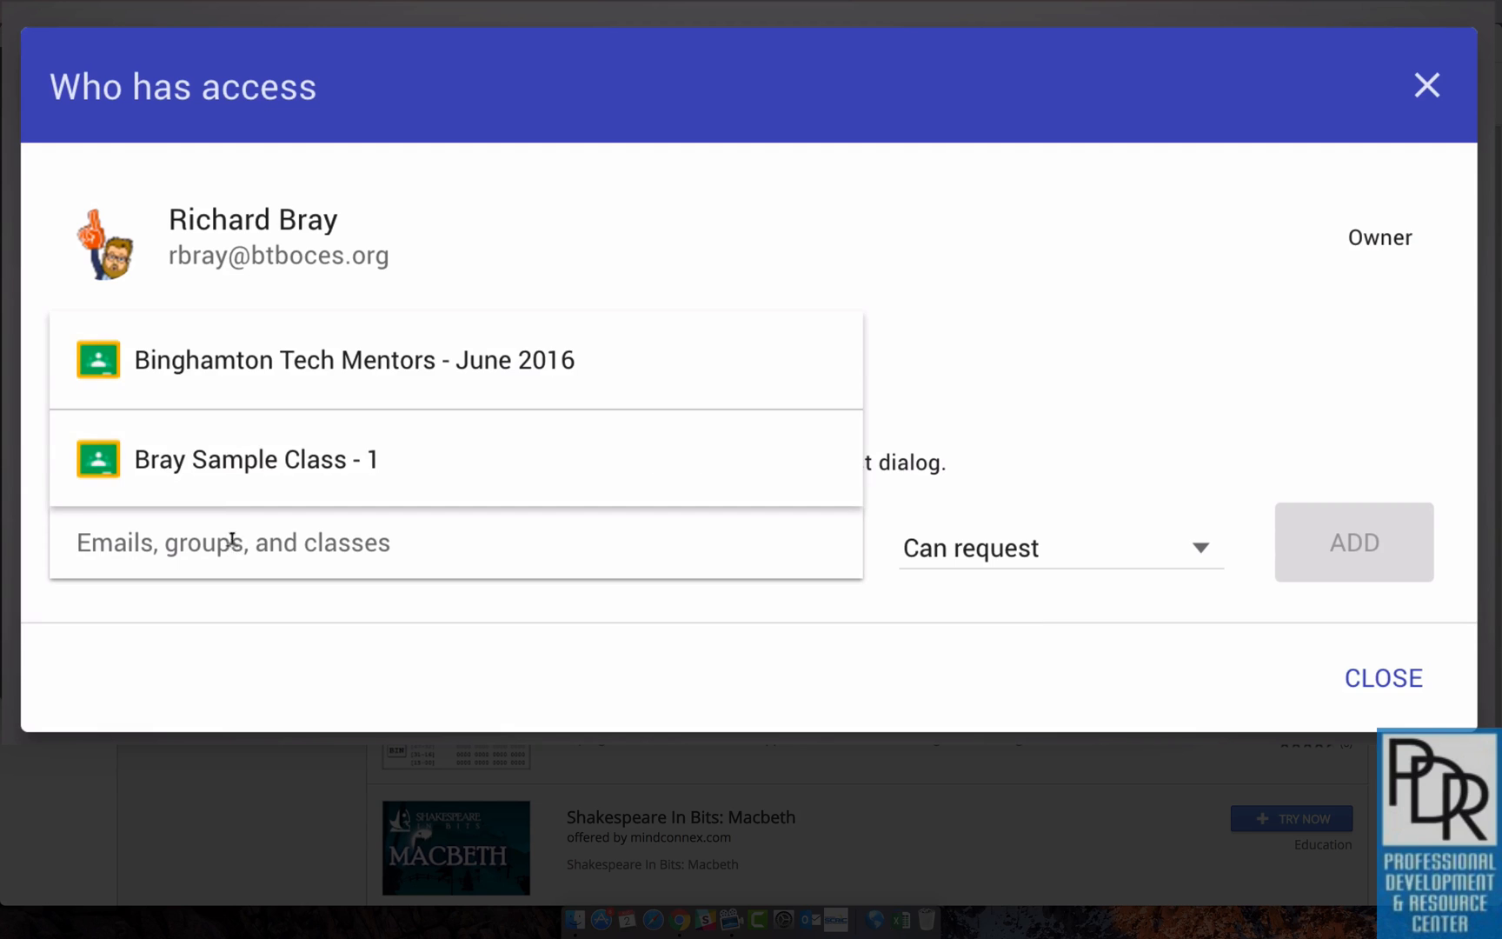
pyautogui.write('Barb Tasb')
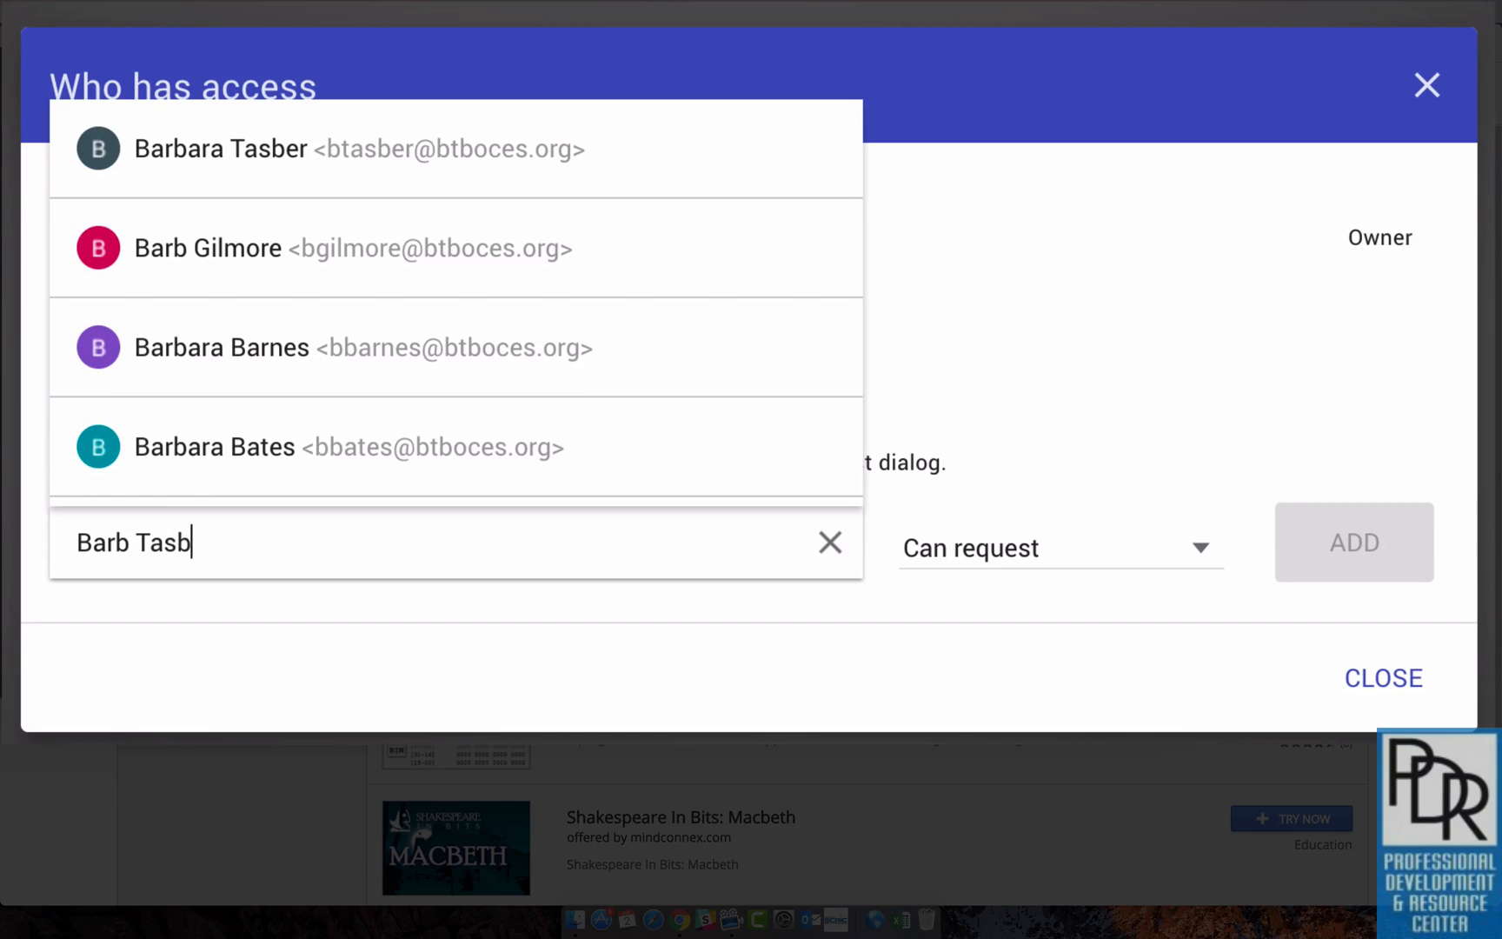
pyautogui.write('e')
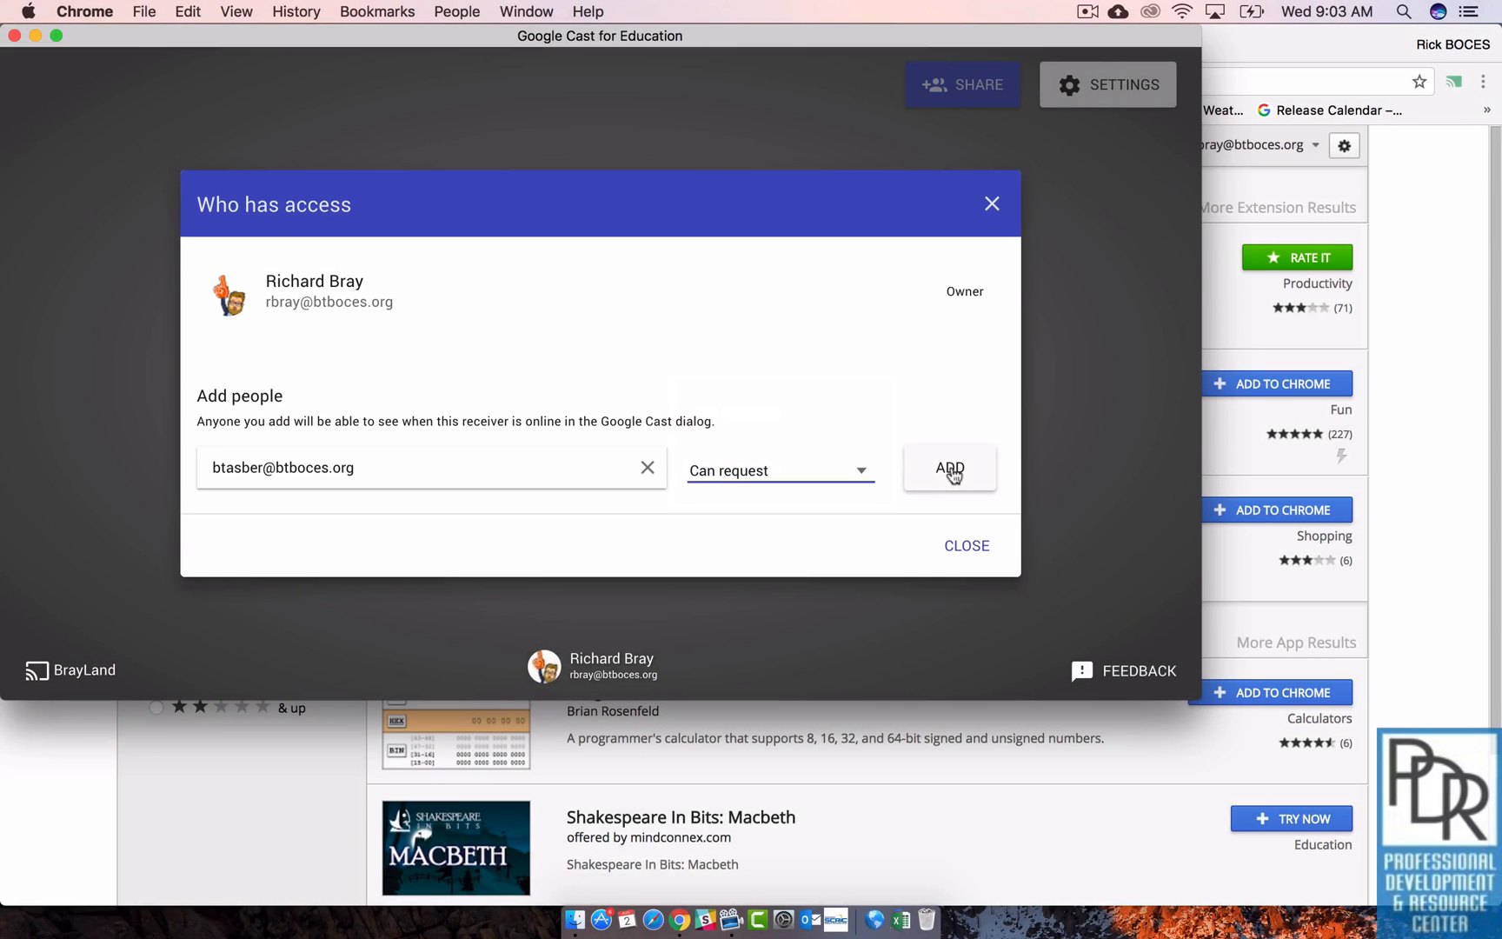
pyautogui.click(949, 468)
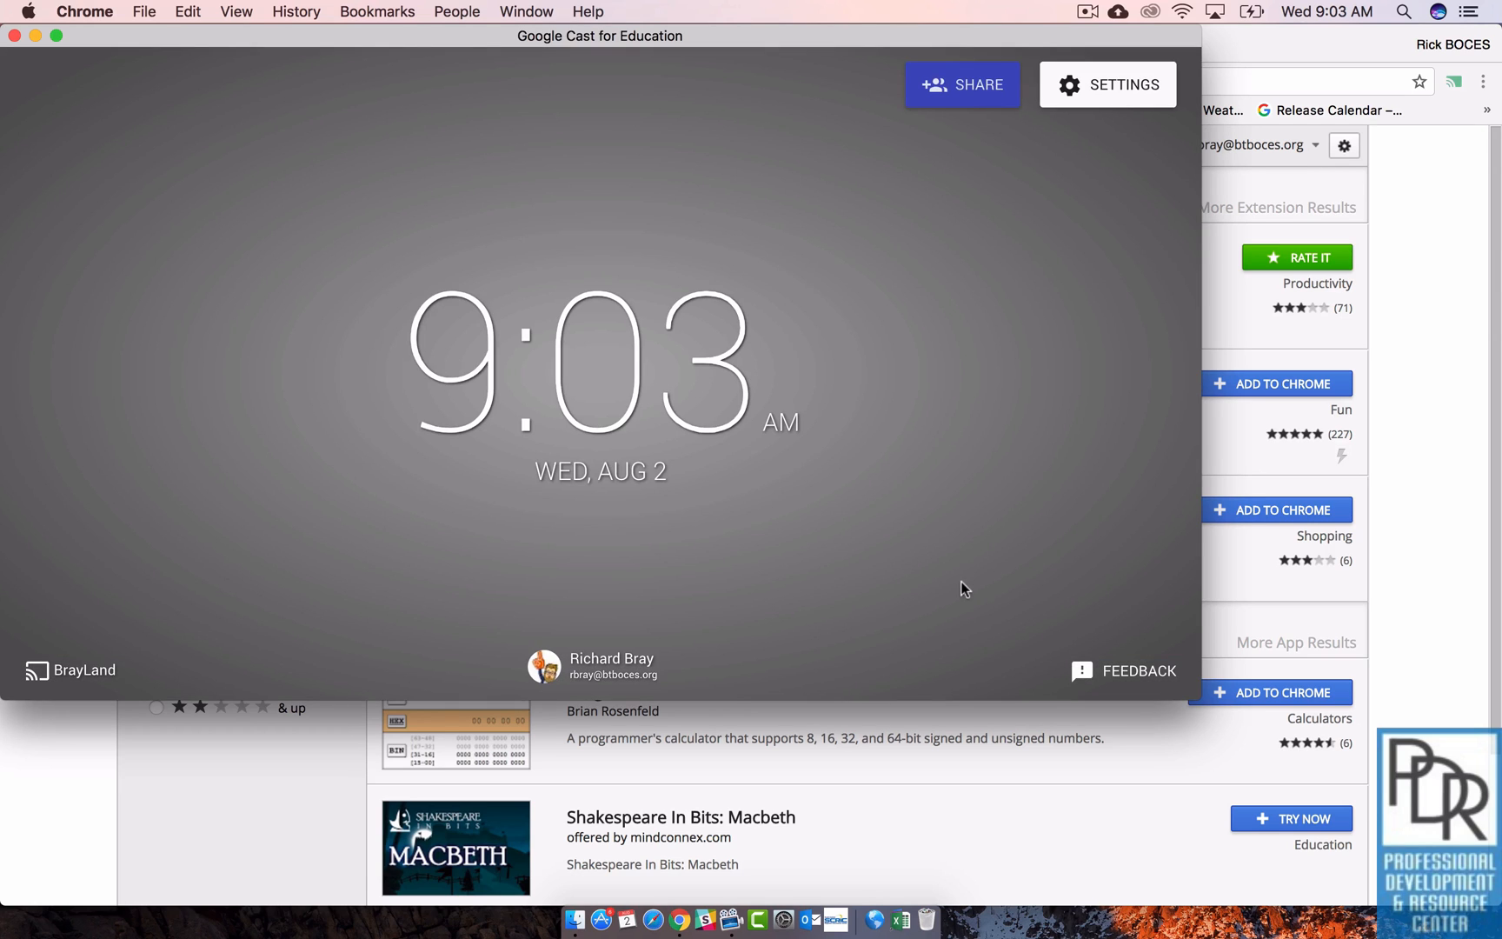
pyautogui.moveTo(963, 92)
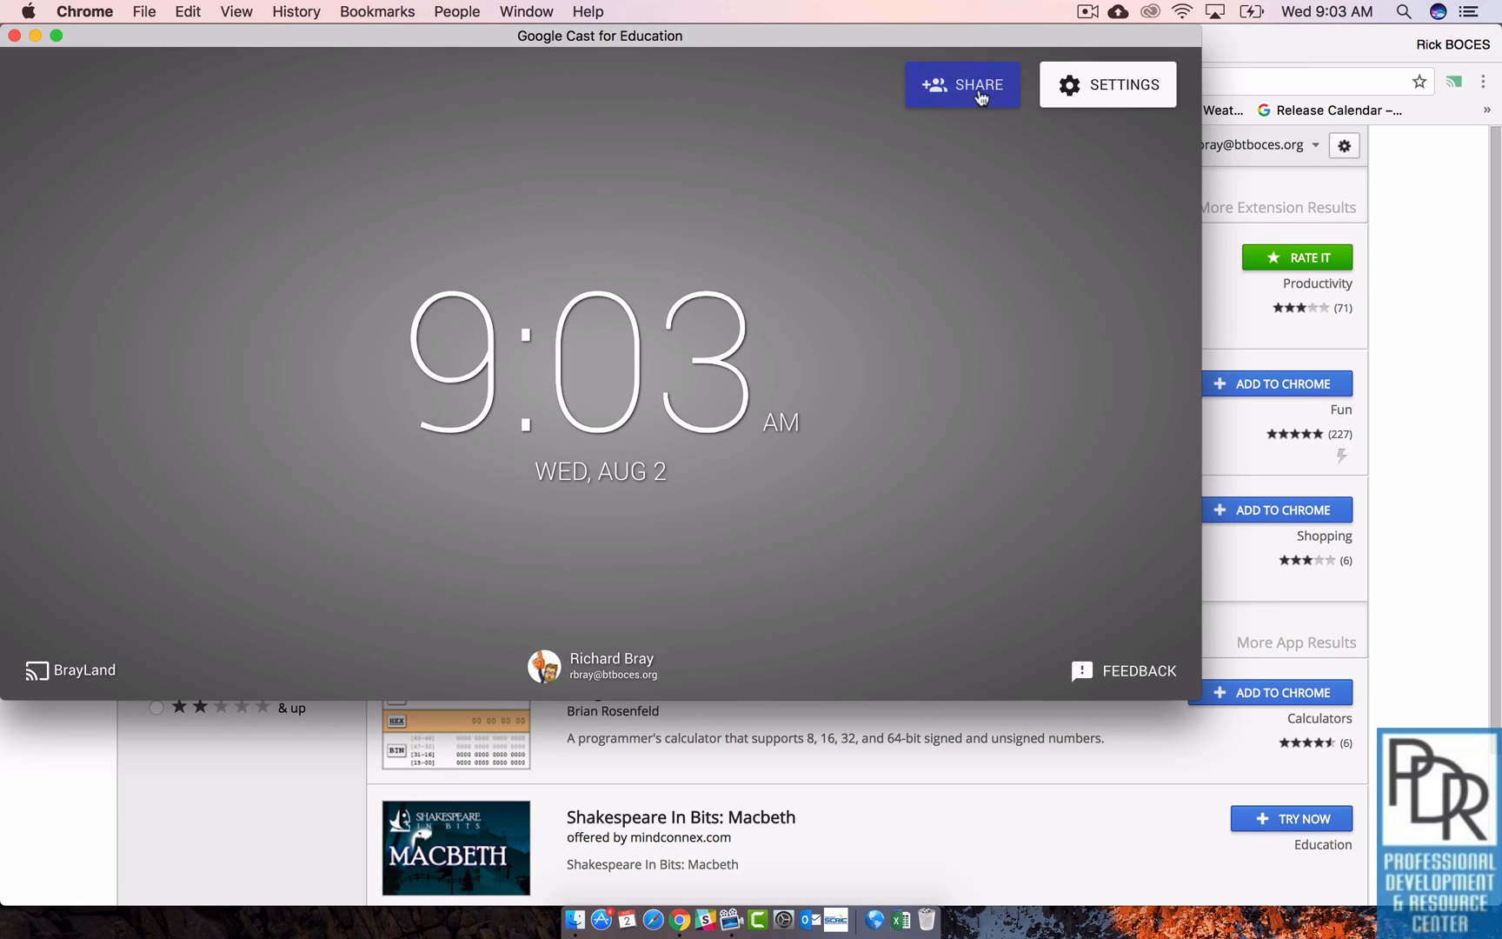
# Step: Share BrayLand with Bray Sample Class - 1, teachers presenting and students requesting
pyautogui.click(963, 84)
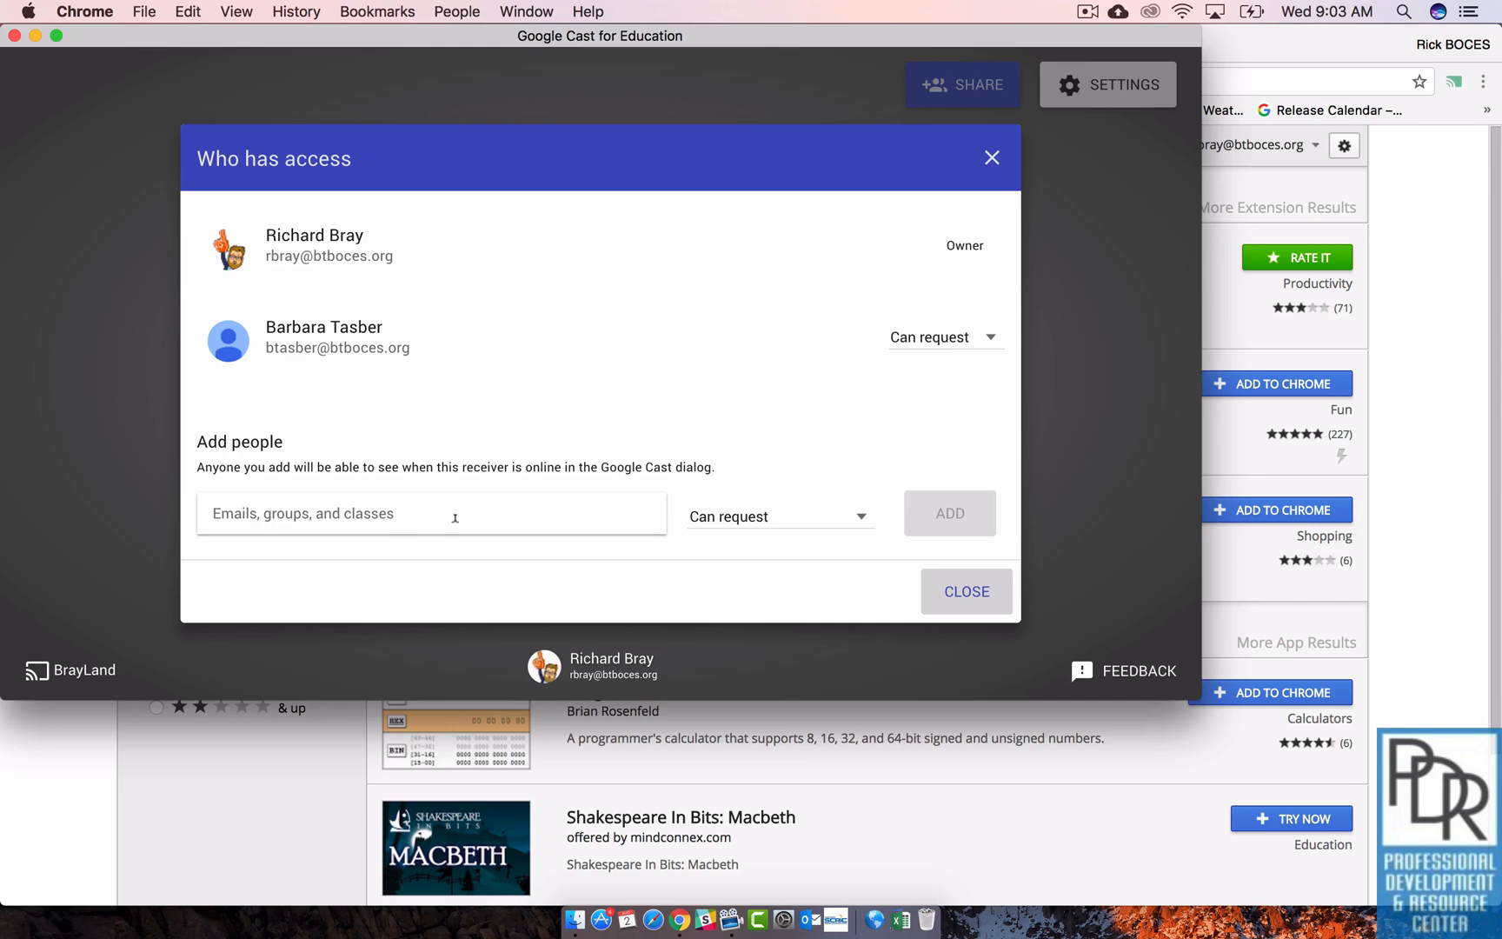
pyautogui.click(430, 513)
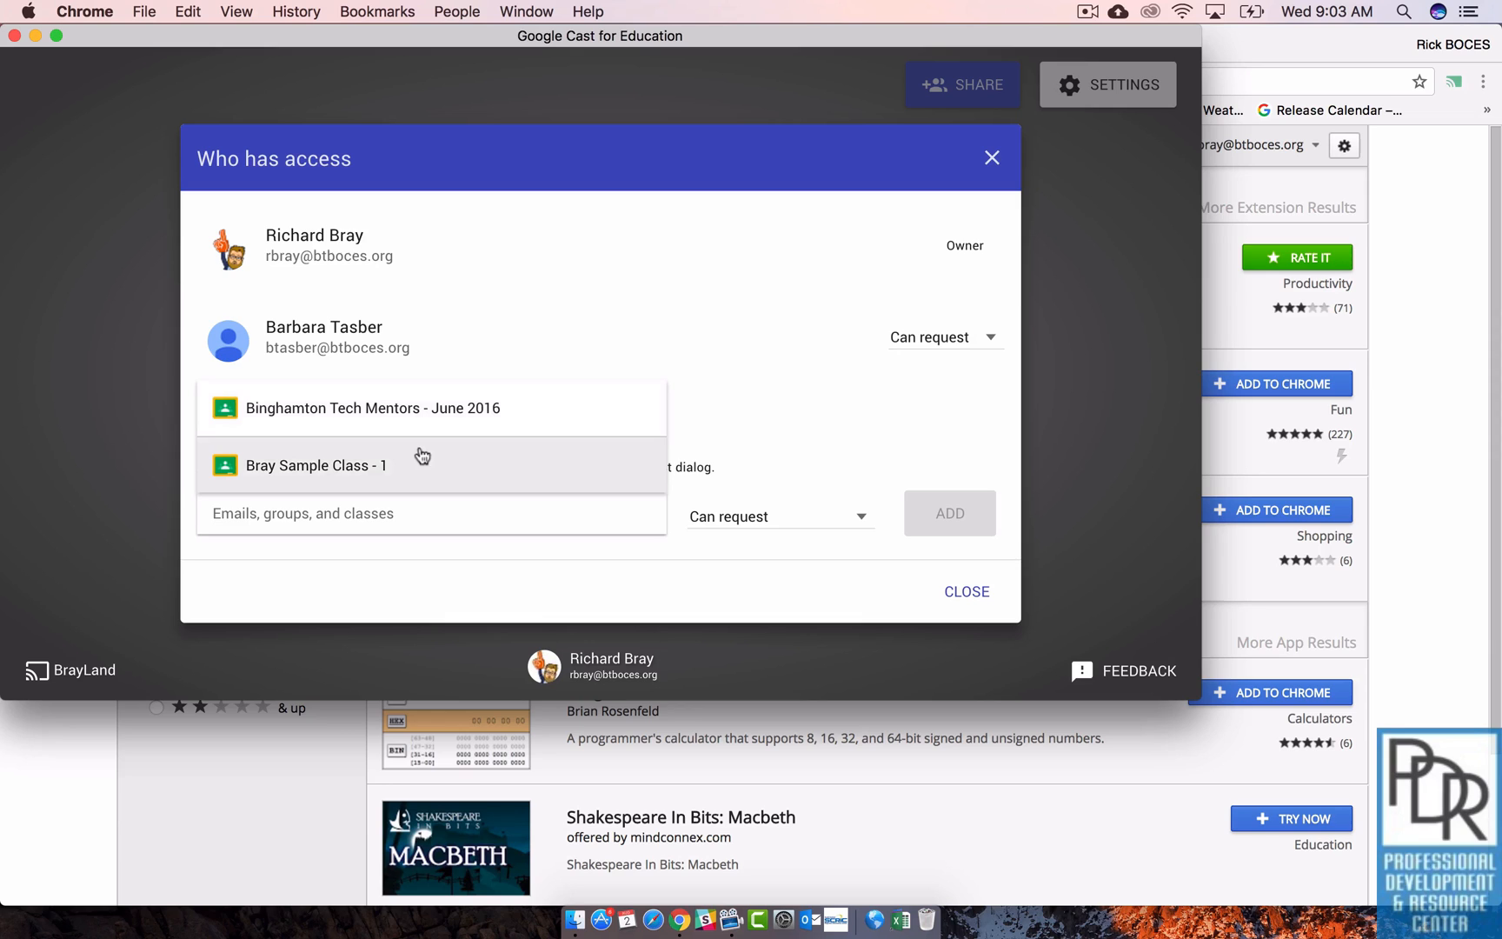
pyautogui.moveTo(419, 445)
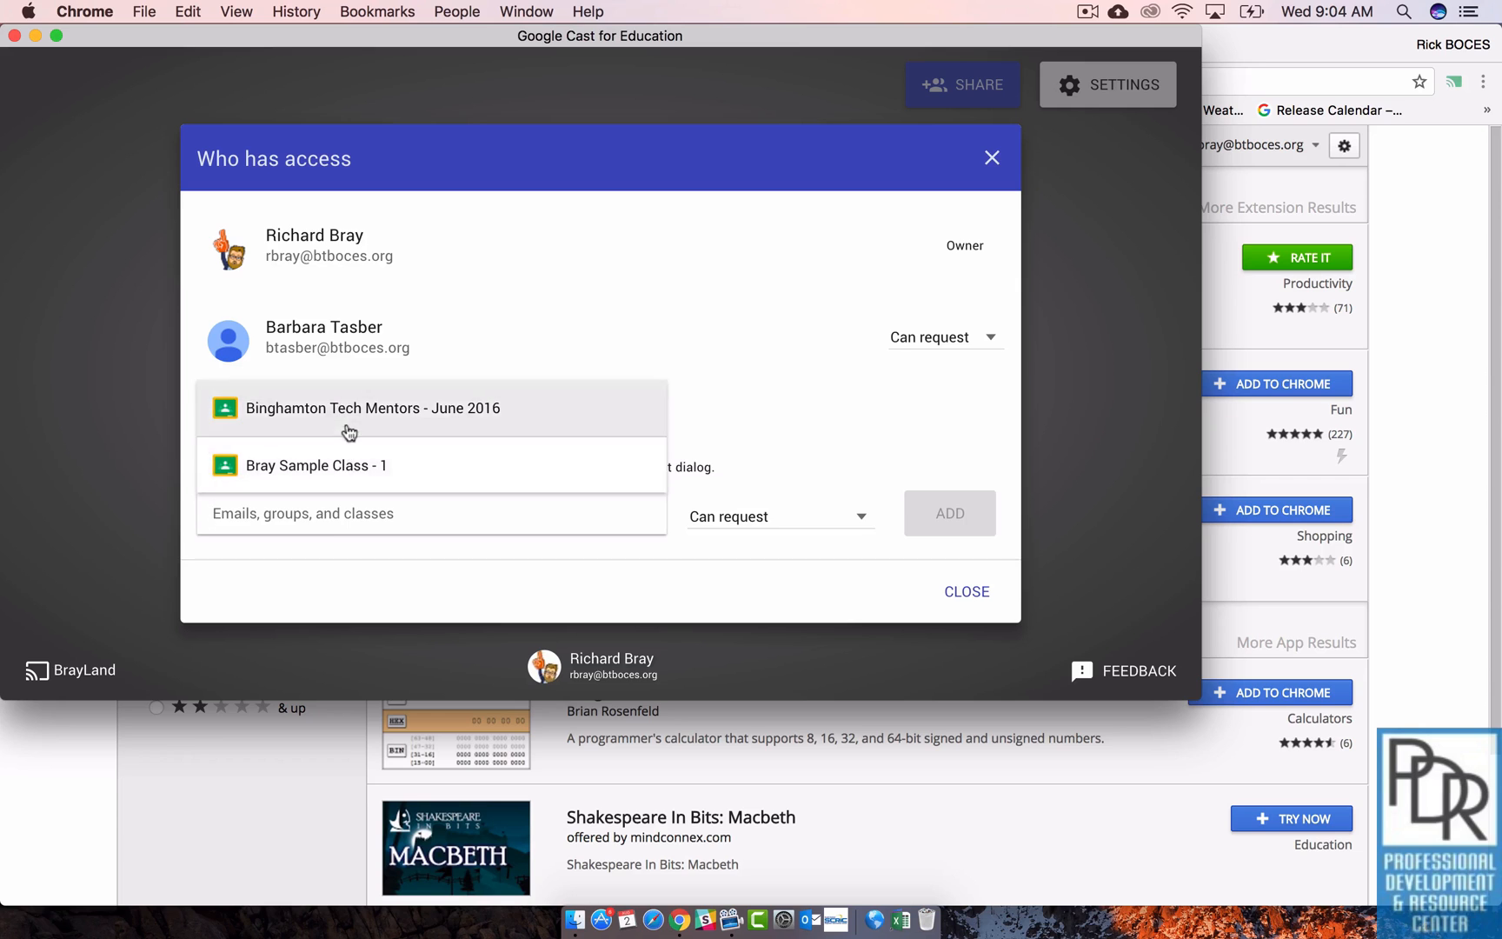
pyautogui.click(314, 464)
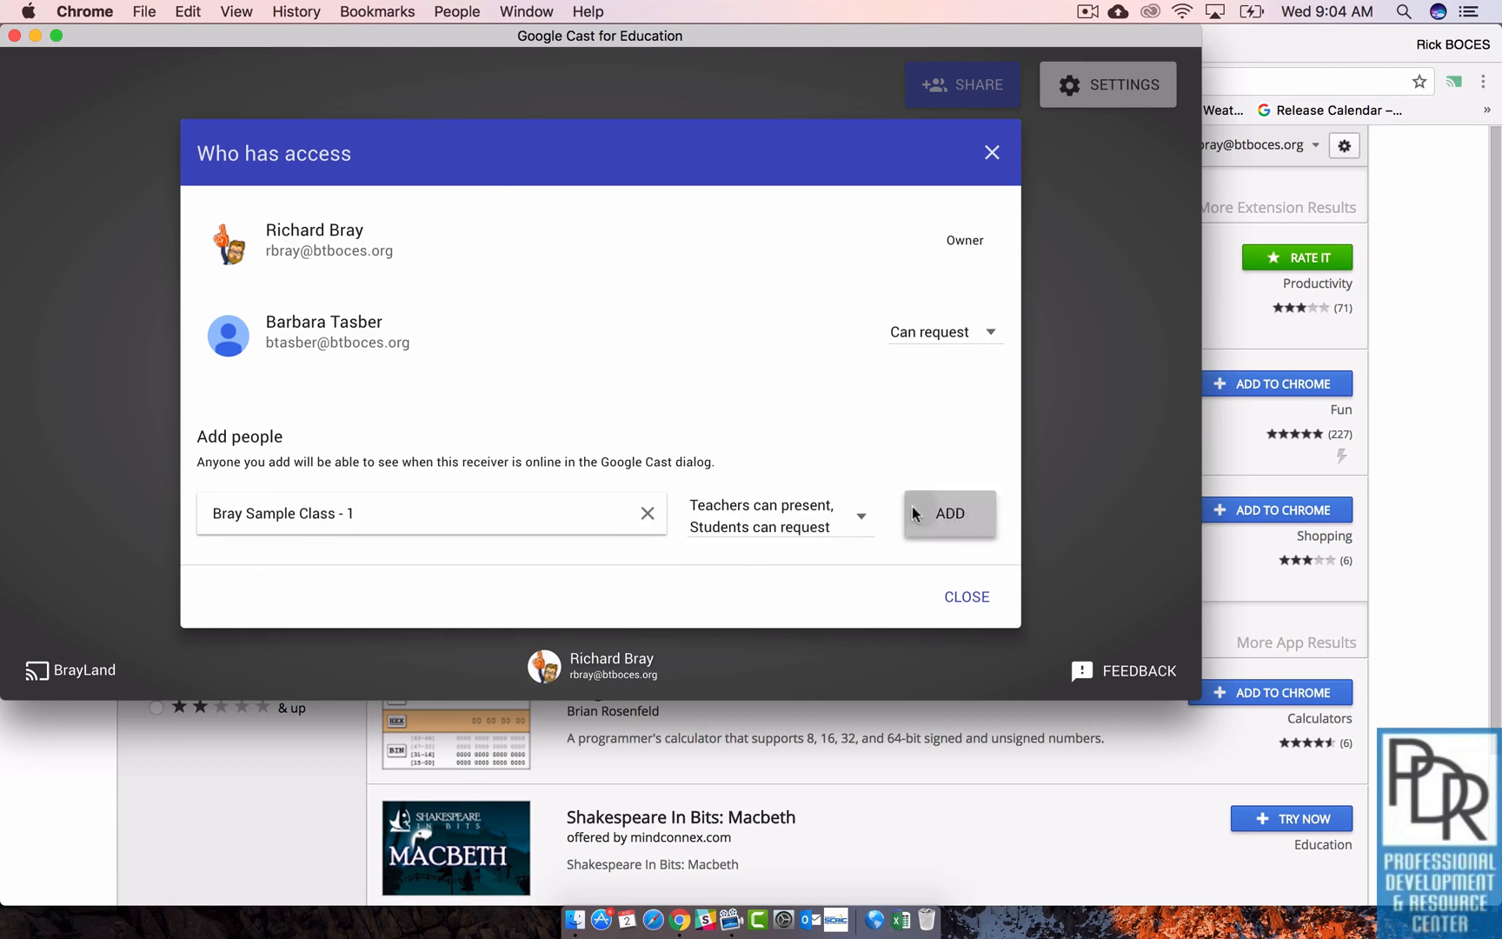
pyautogui.click(950, 513)
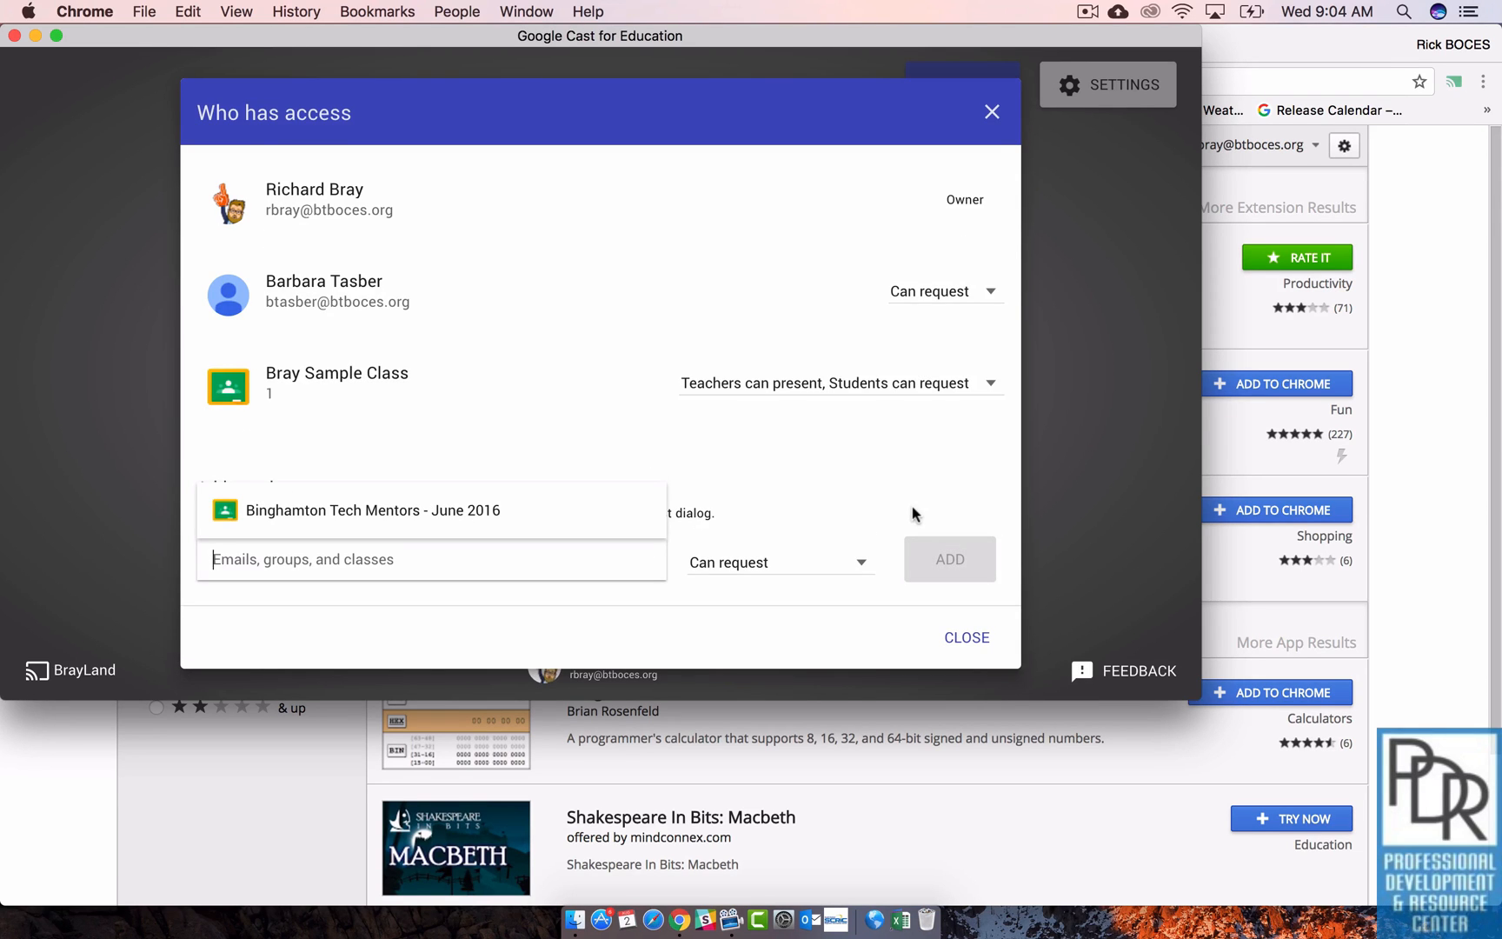
pyautogui.moveTo(767, 412)
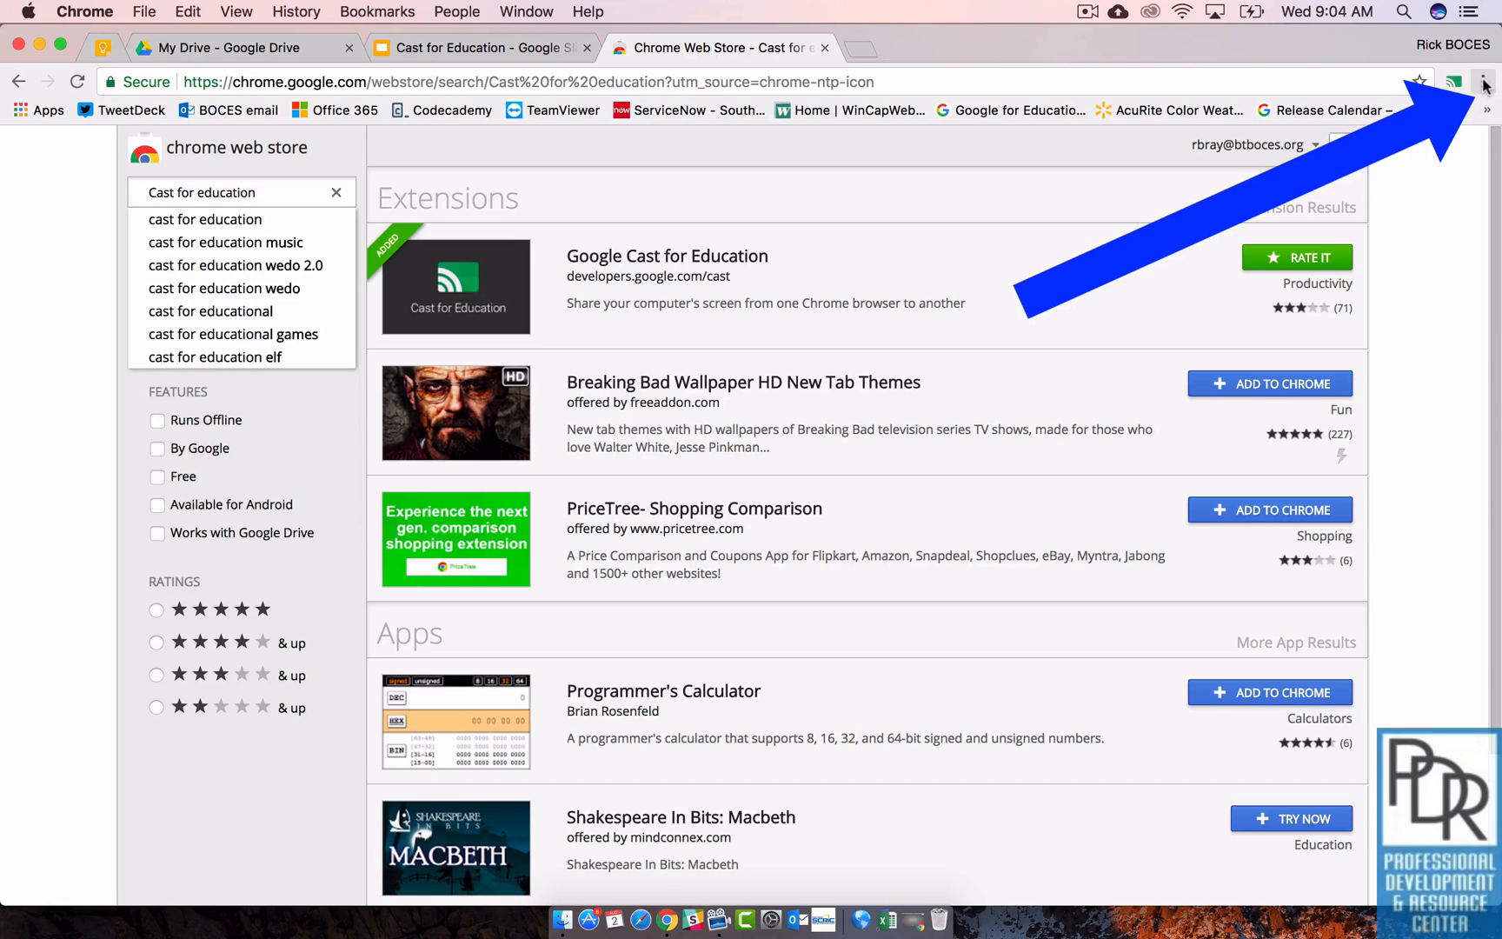
# Step: Bring up Chrome's Cast dialog listing the Wall TVs and BrayLand receiver
pyautogui.click(1483, 82)
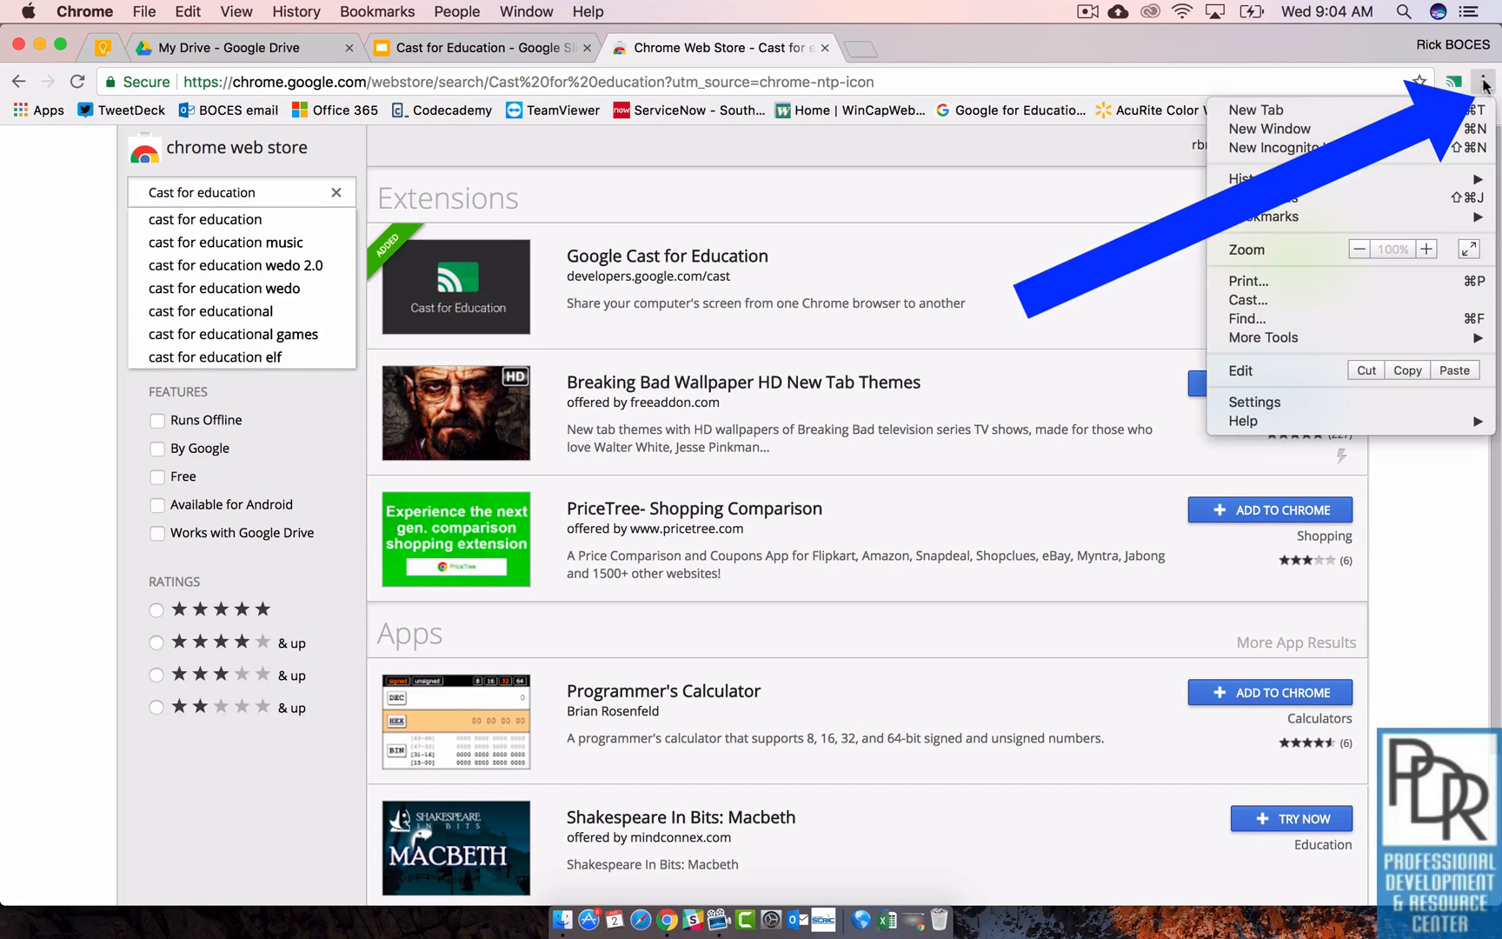
pyautogui.moveTo(1248, 299)
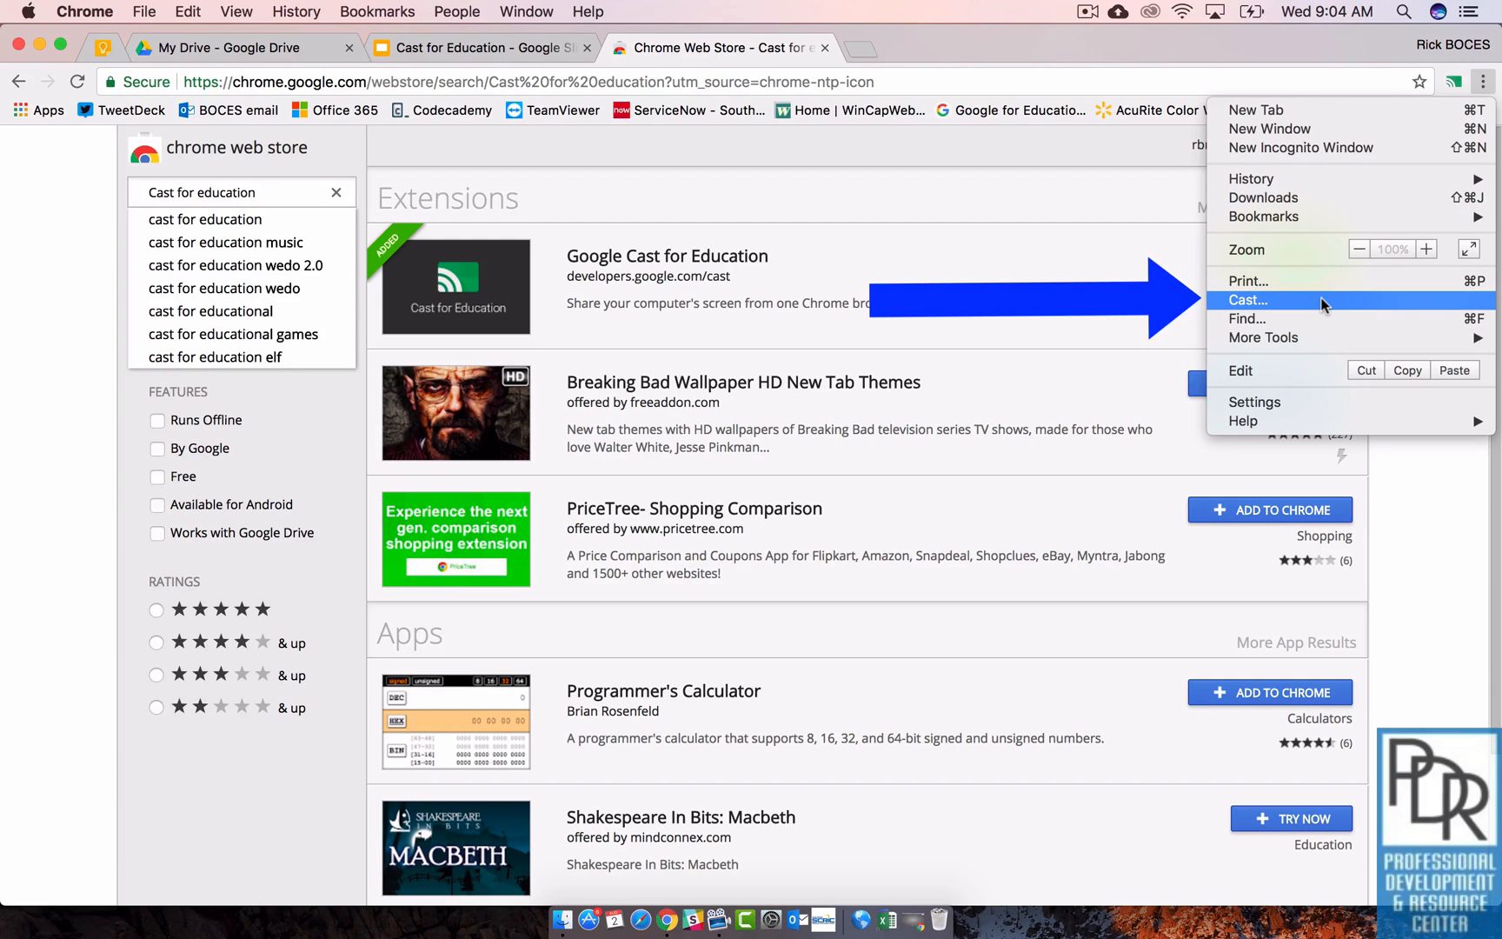
pyautogui.click(1248, 299)
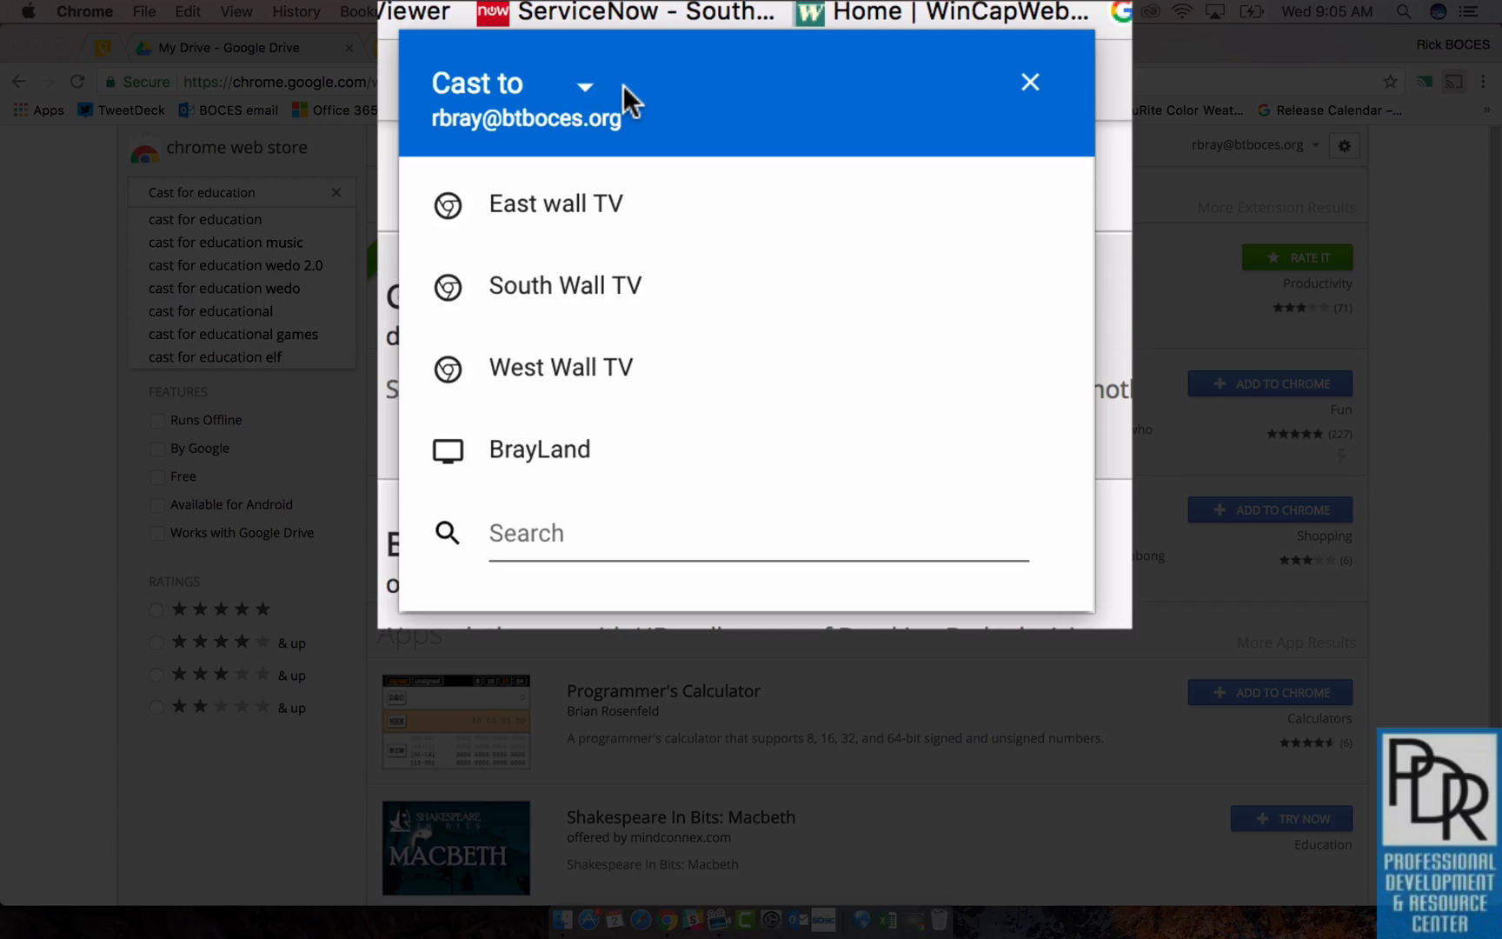
# Step: Set the cast source to the whole desktop instead of a single tab
pyautogui.click(584, 83)
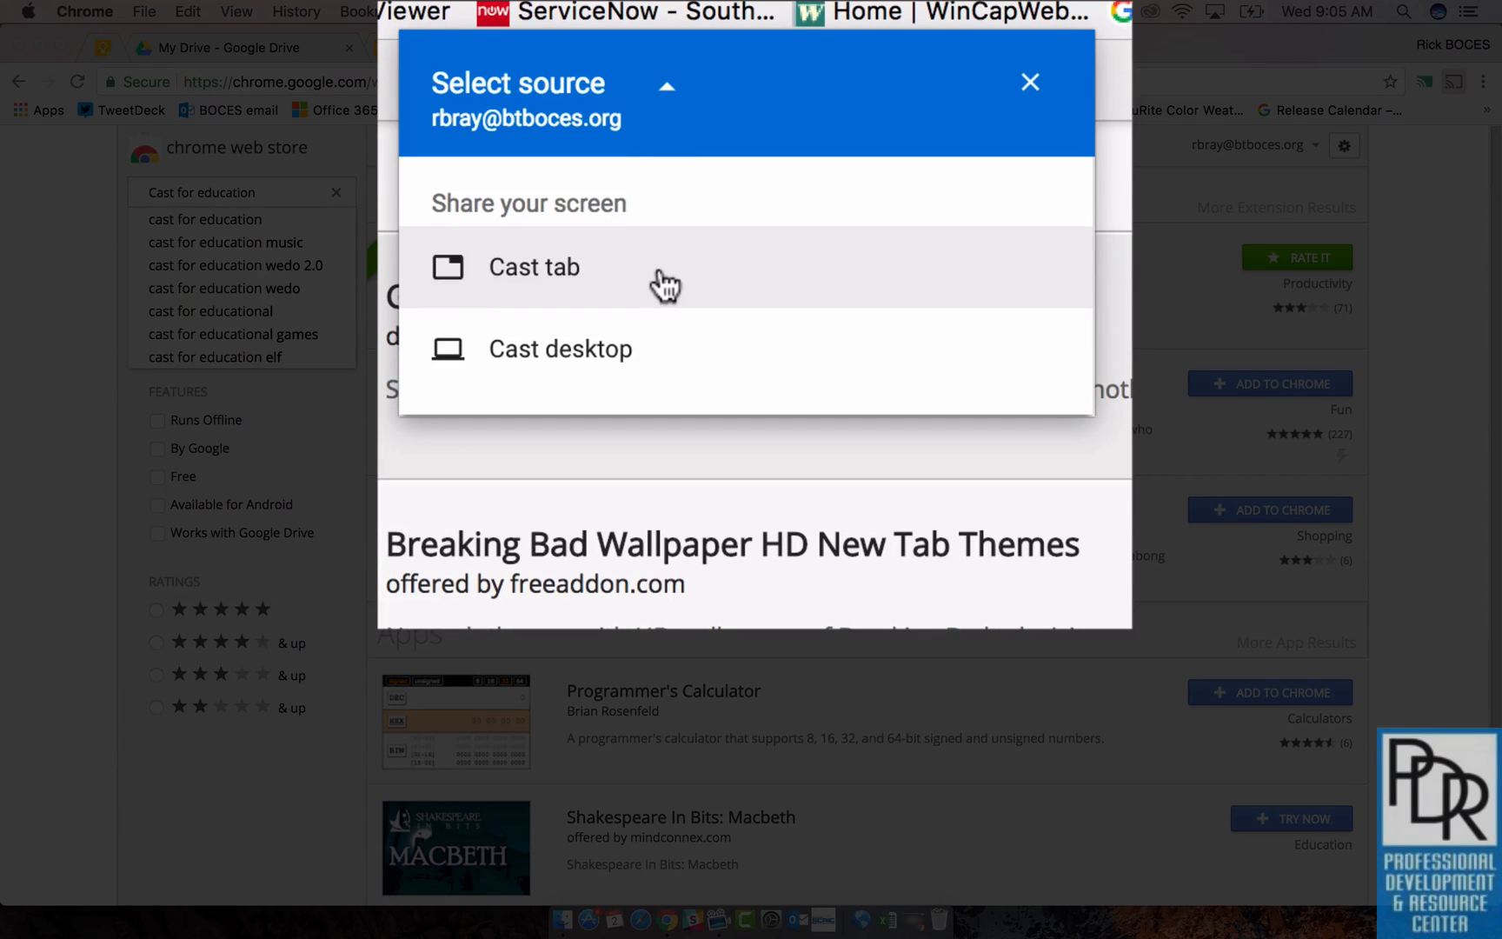
pyautogui.moveTo(666, 369)
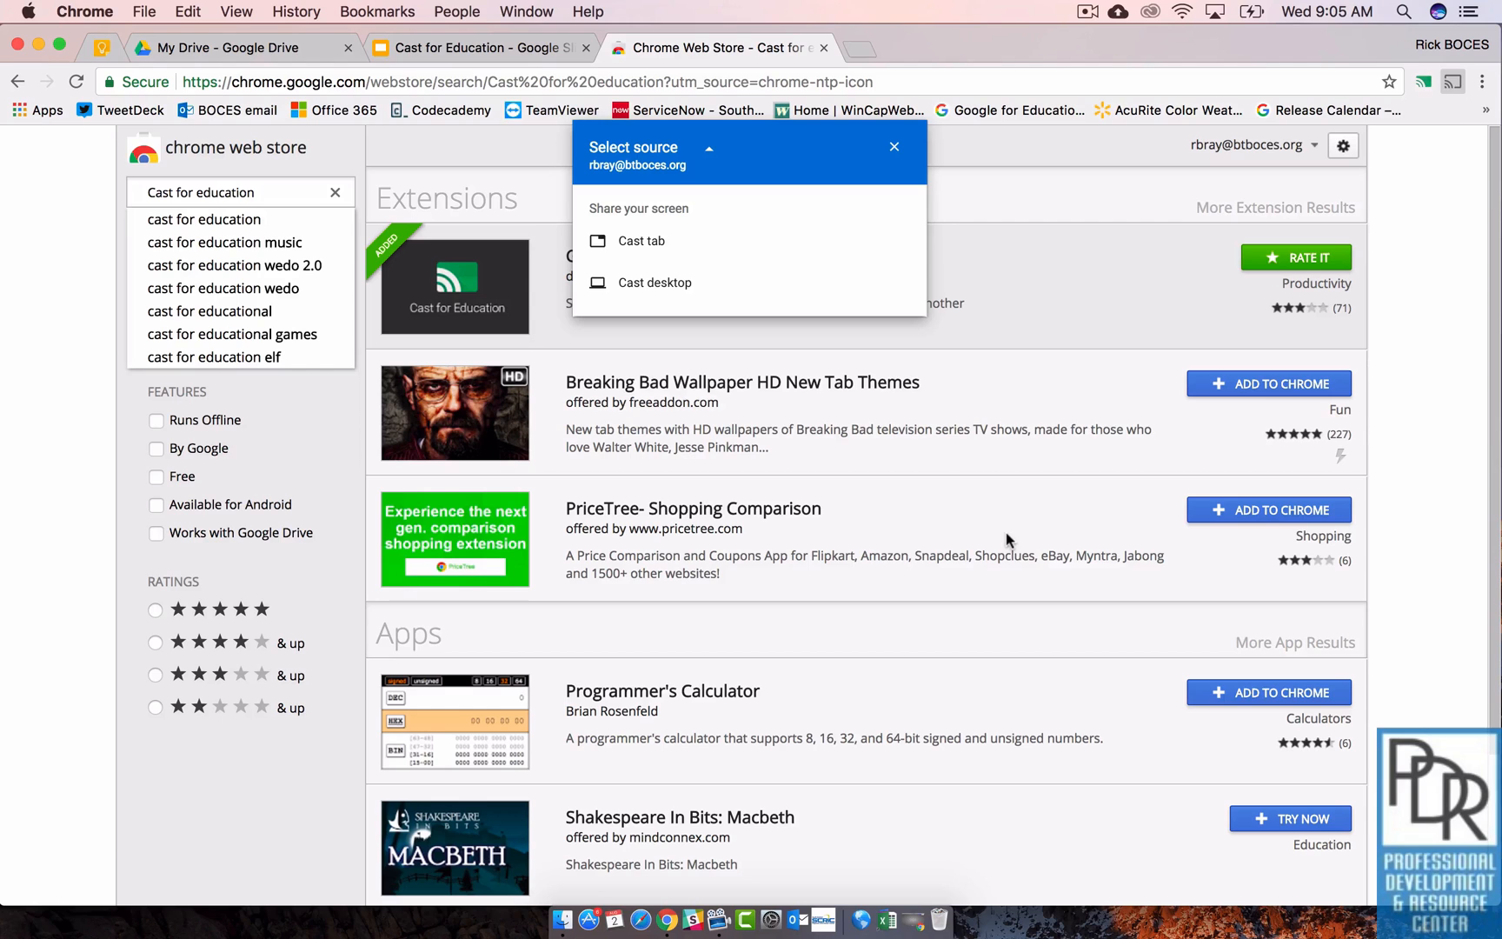
pyautogui.click(477, 46)
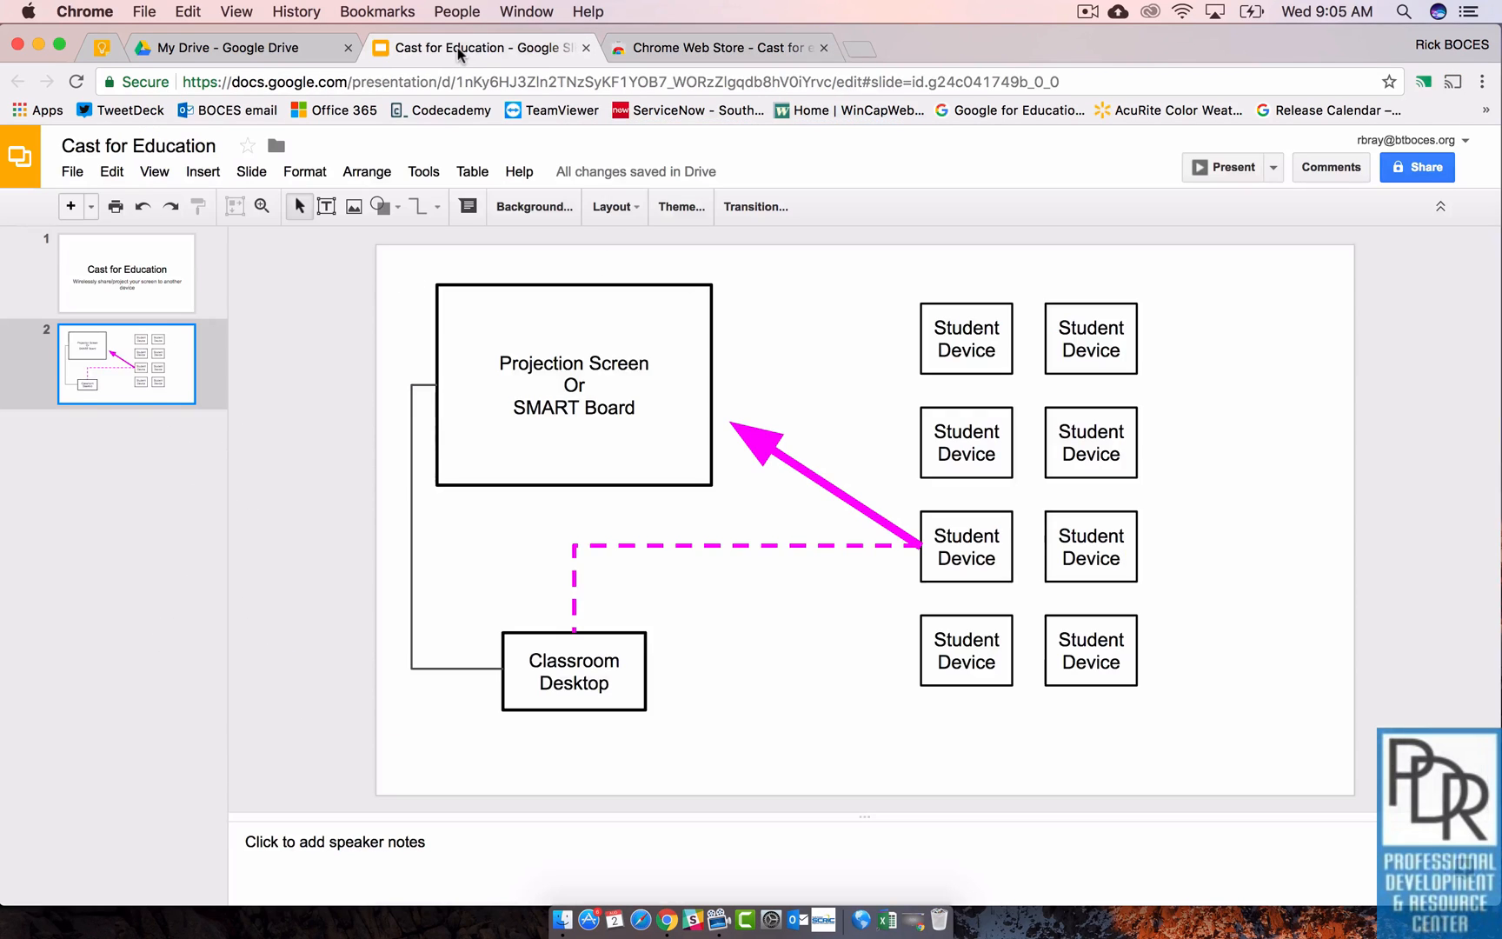
pyautogui.click(716, 49)
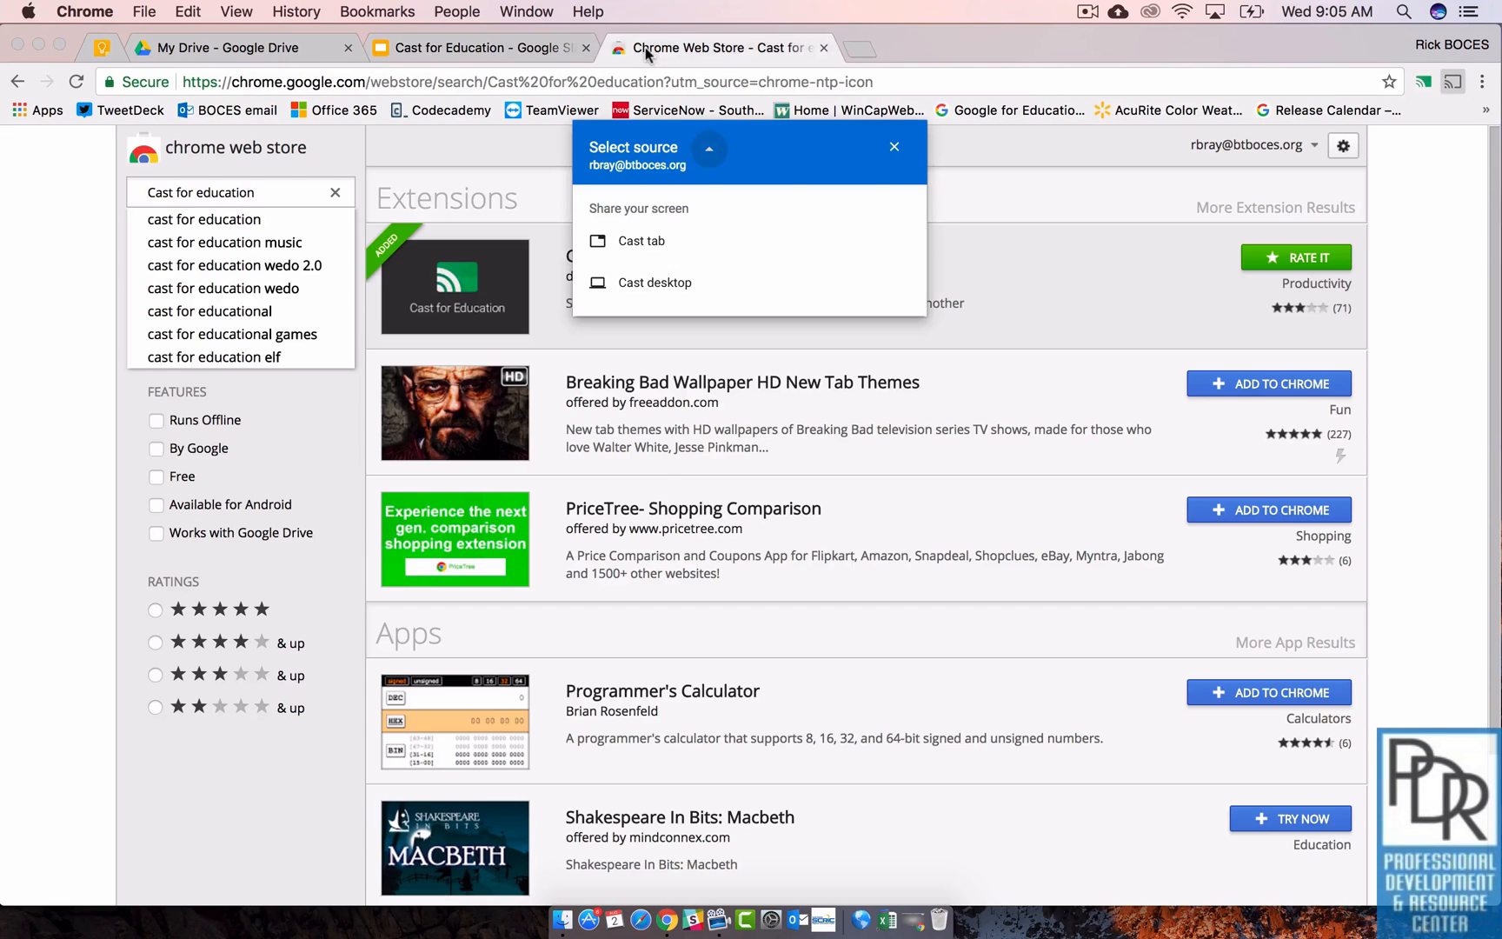
pyautogui.moveTo(655, 284)
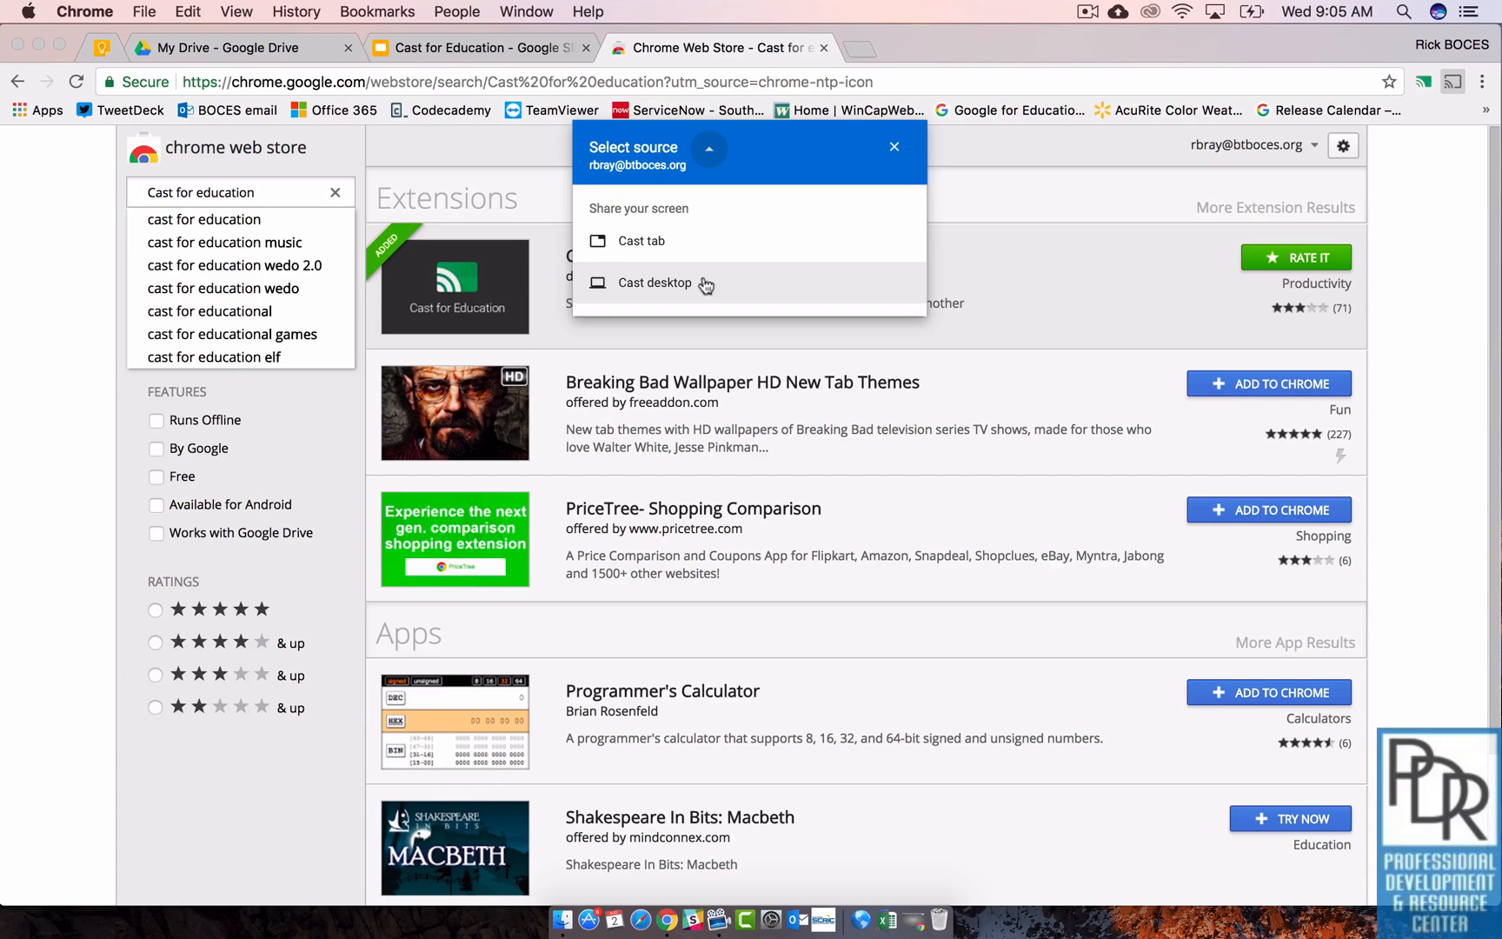
pyautogui.click(653, 282)
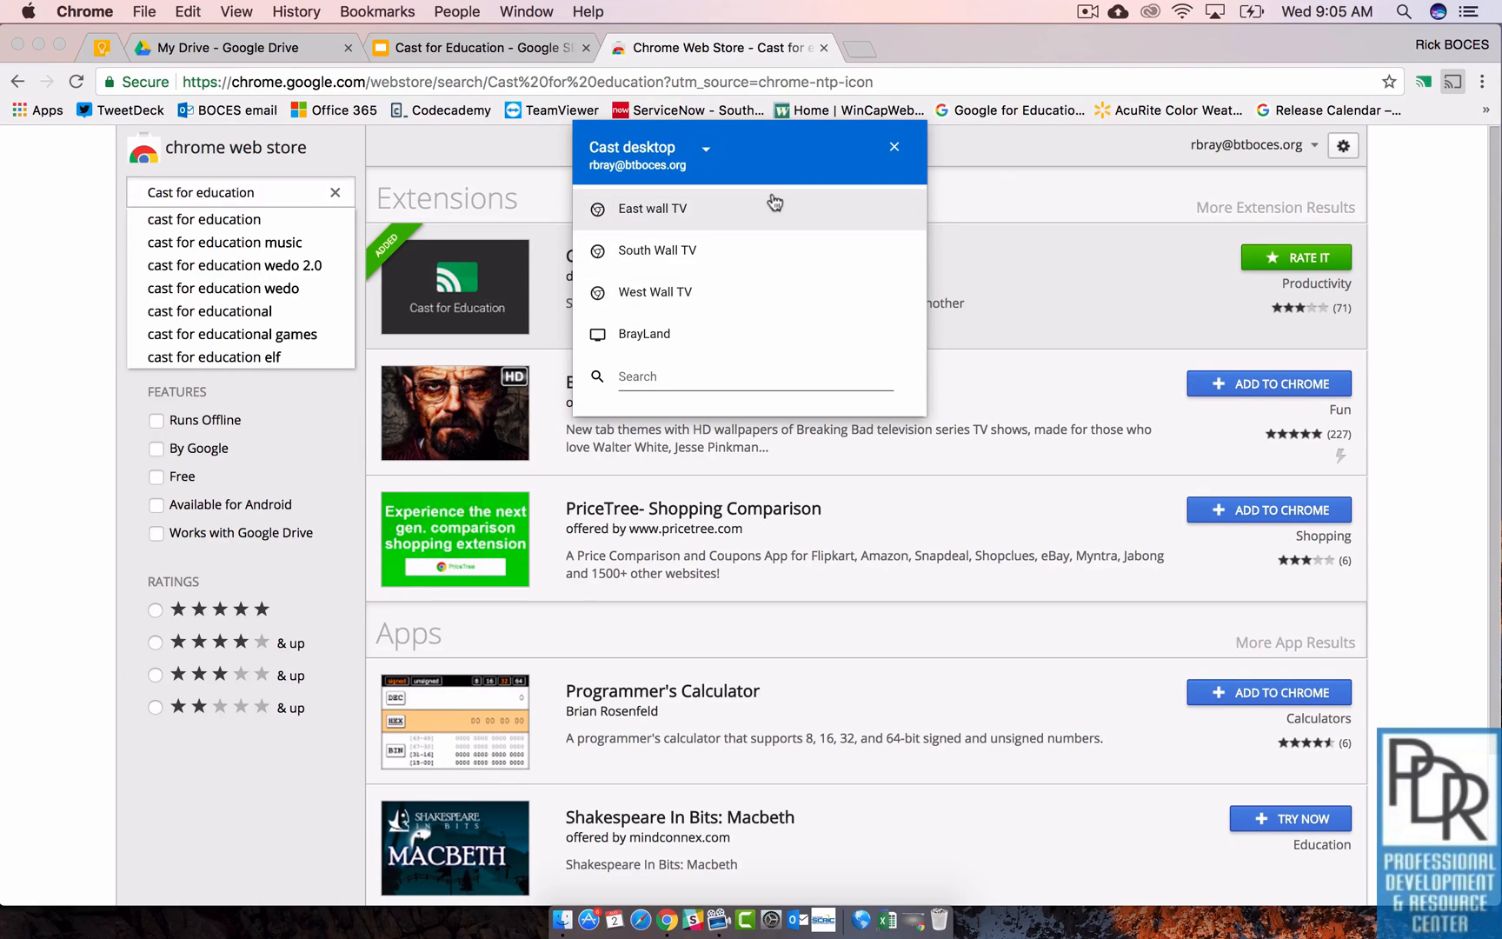
pyautogui.moveTo(760, 228)
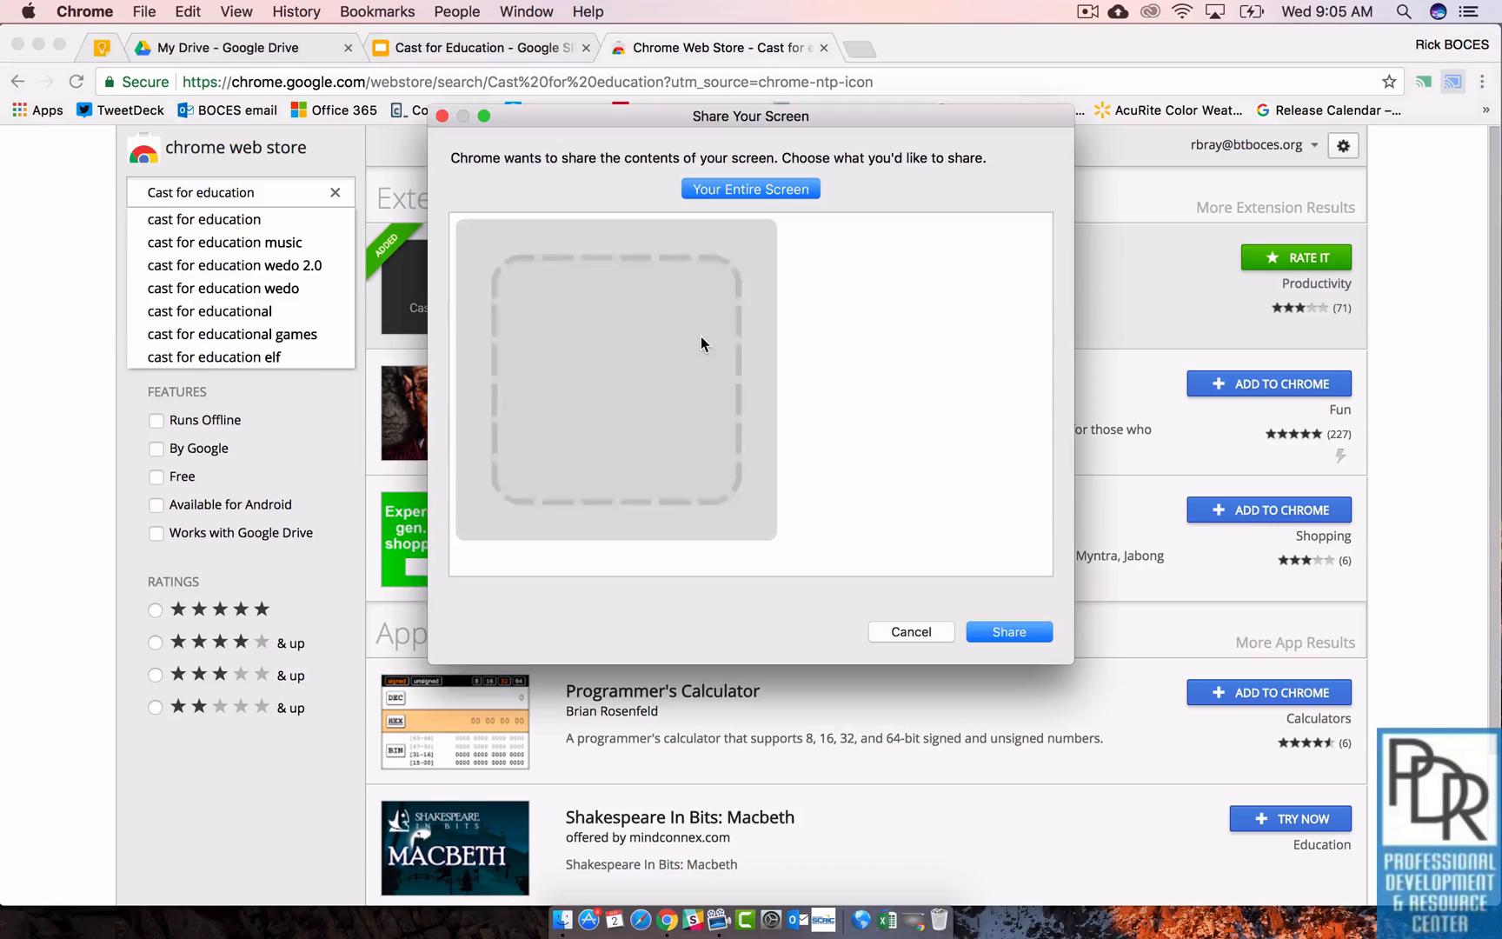
# Step: Select Your Entire Screen as what the desktop cast shares
pyautogui.click(749, 190)
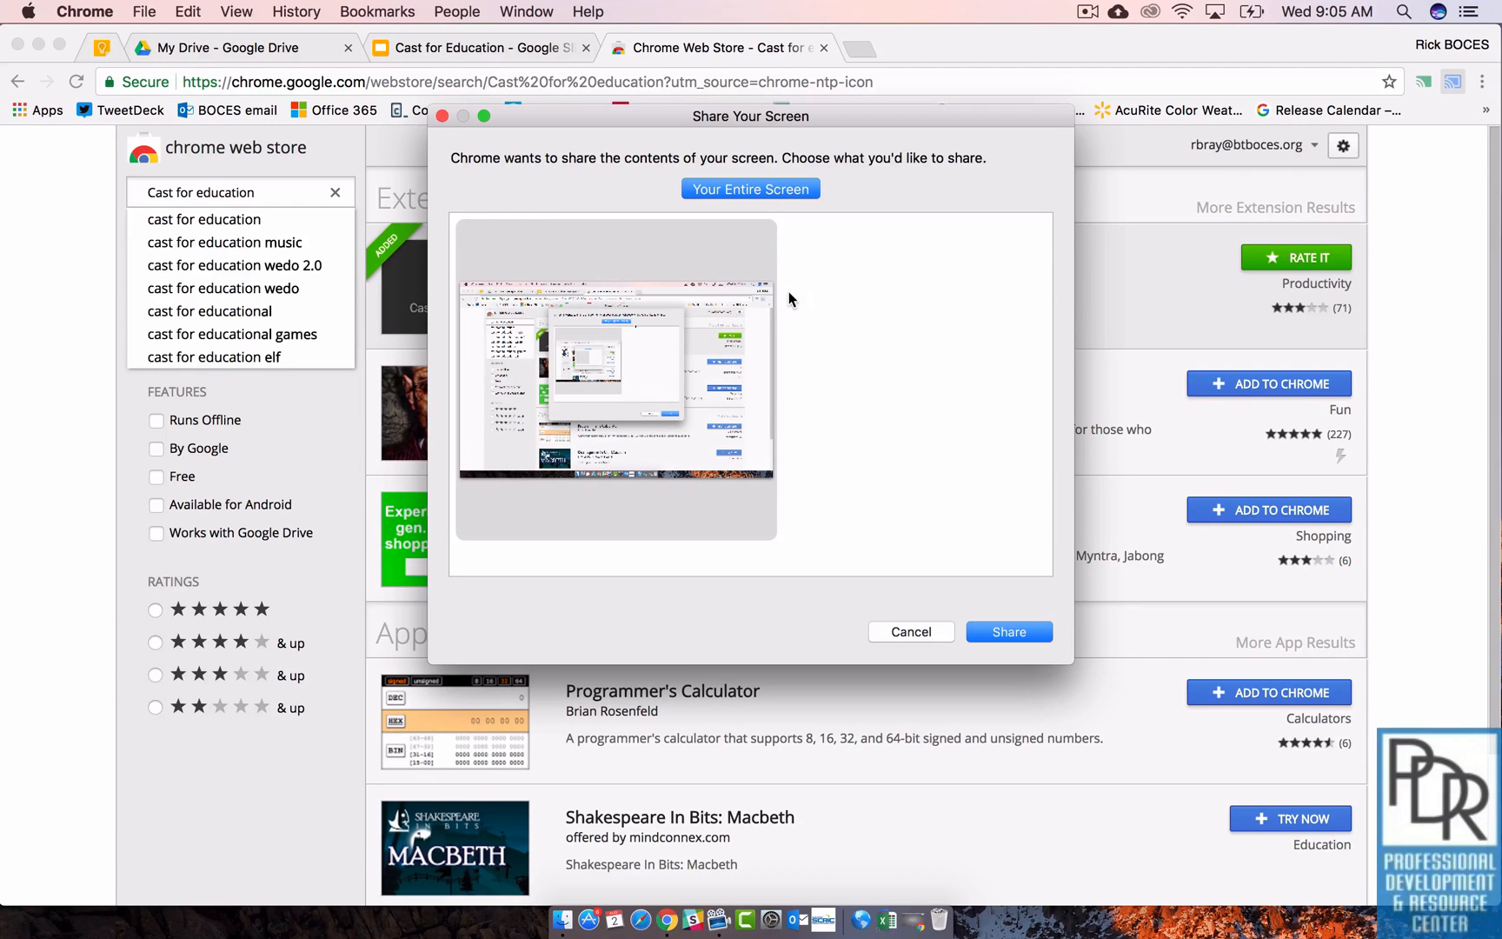
pyautogui.moveTo(711, 323)
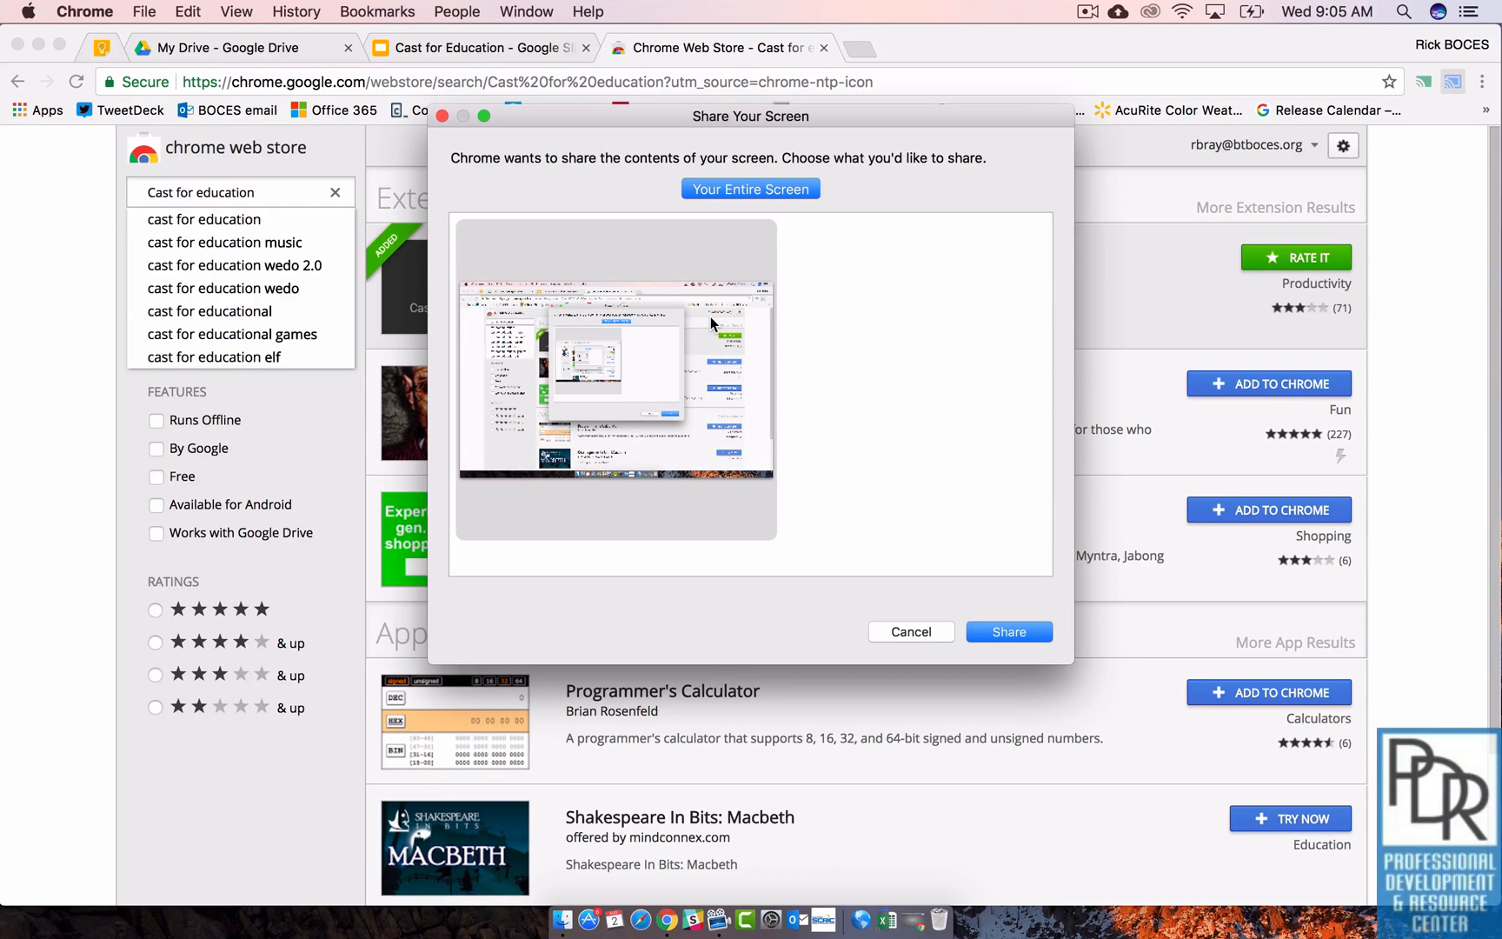